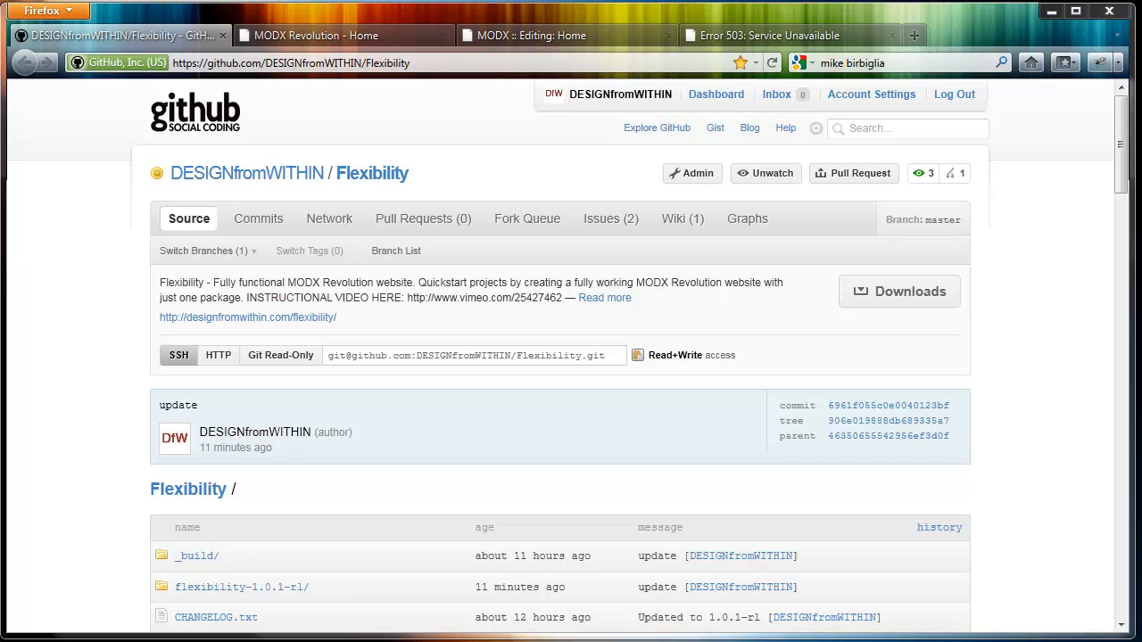
mouse_move(78, 11)
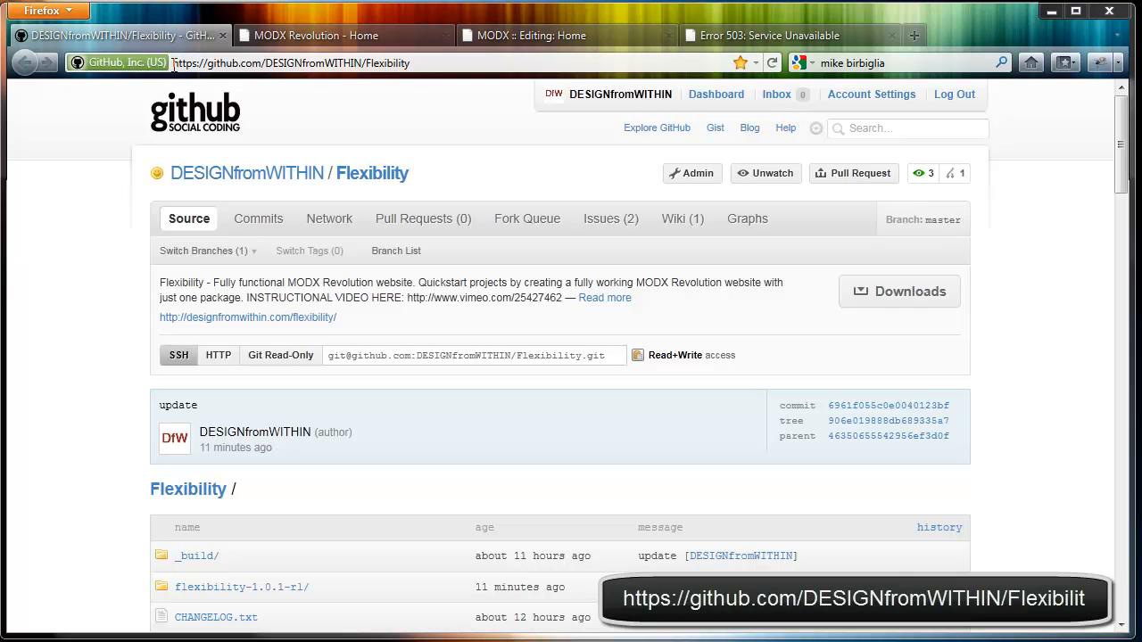
Step: Switch to the demo site's home page and flip to another slide in the home page slider
double_click(295, 63)
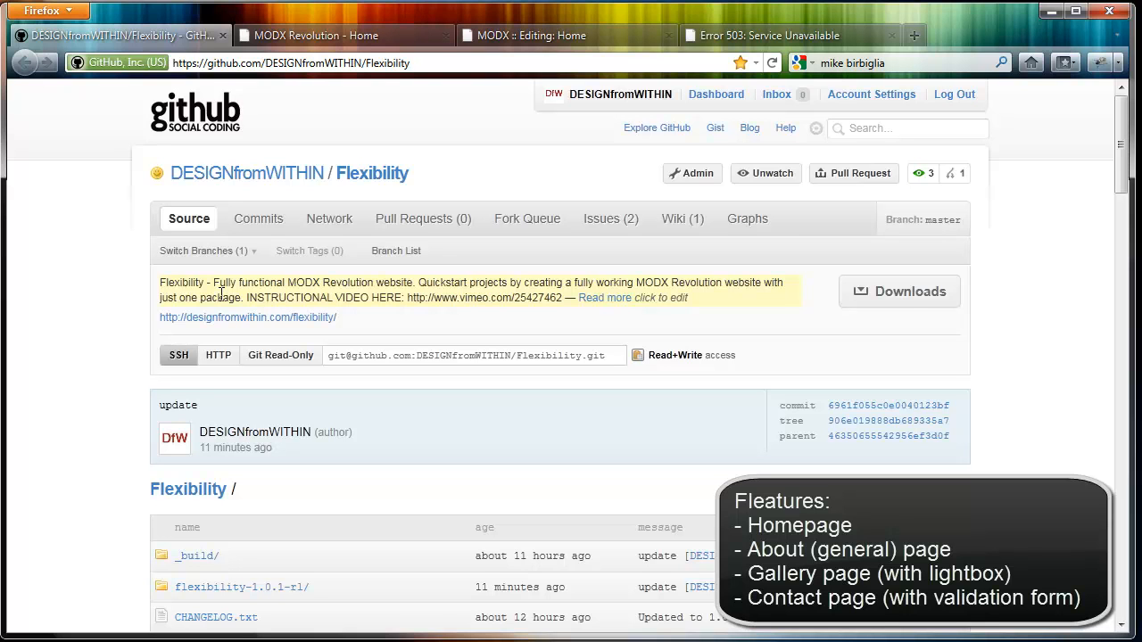
left_click(293, 63)
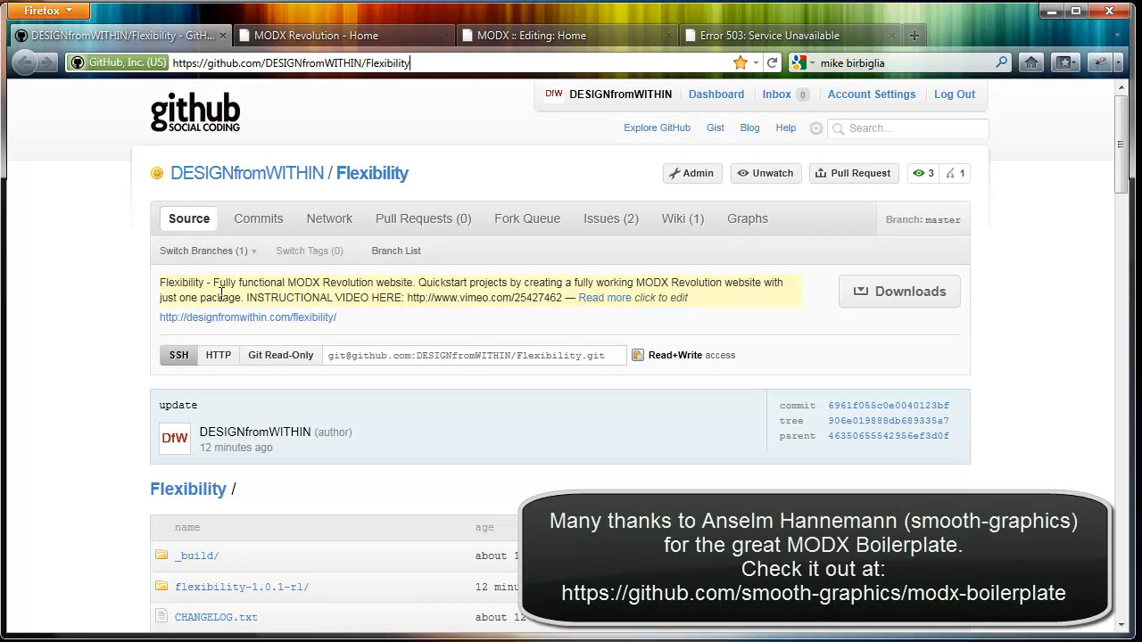
left_click(331, 36)
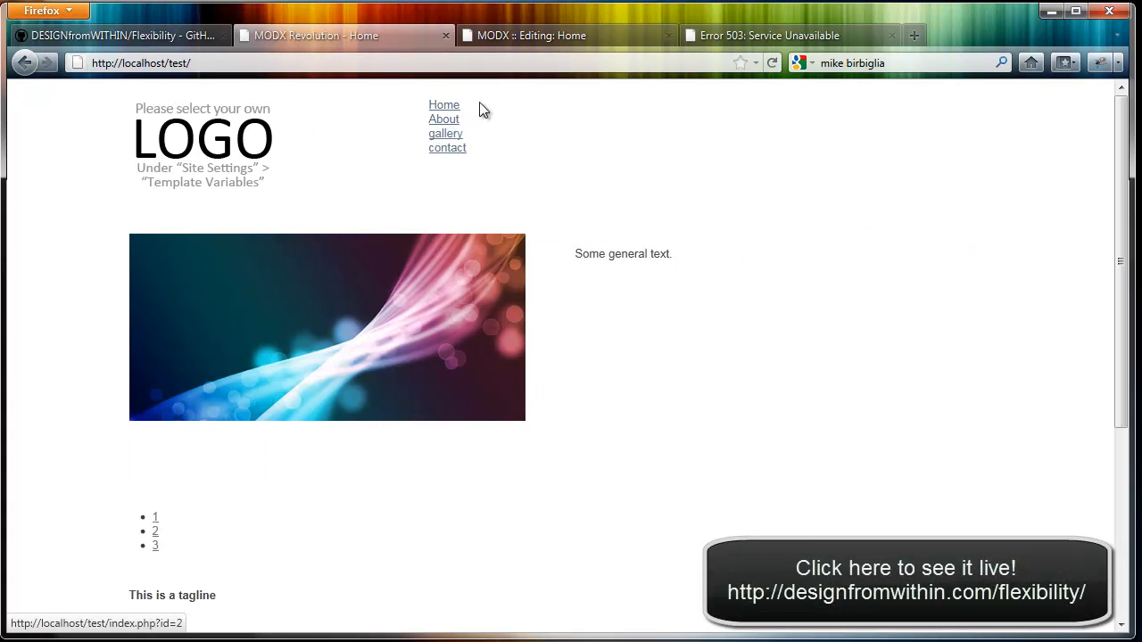
mouse_move(464, 123)
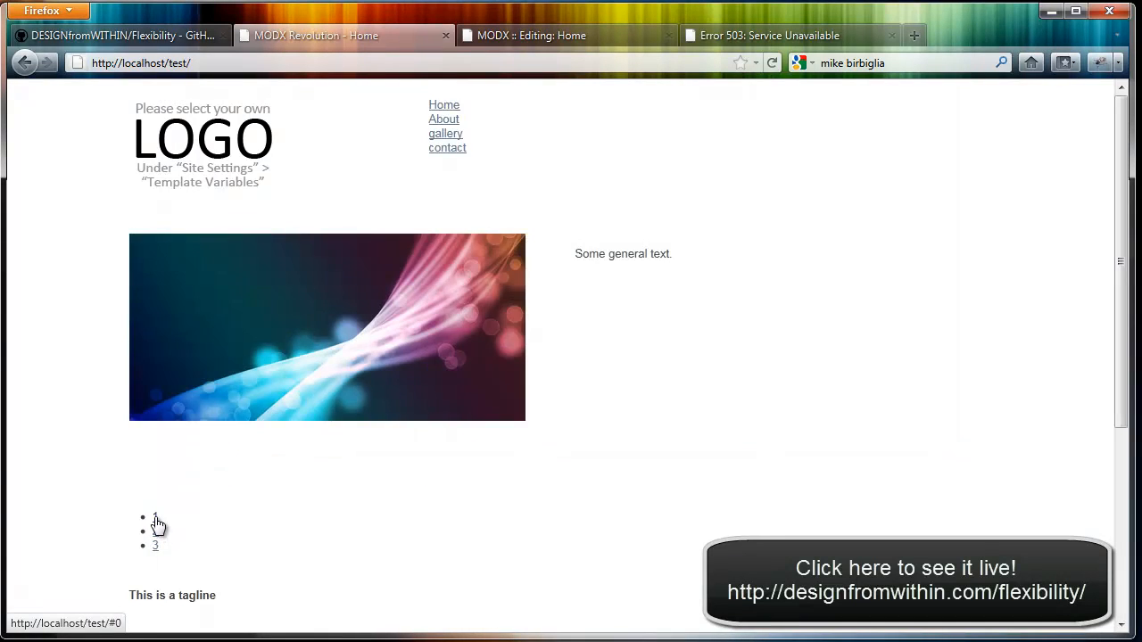
left_click(155, 532)
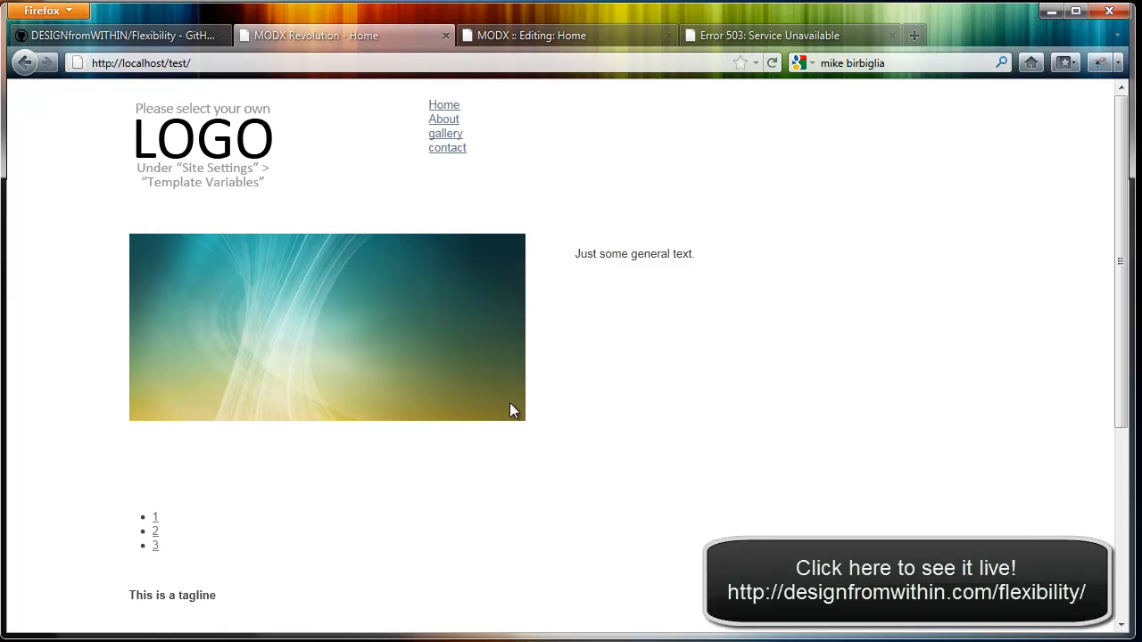
mouse_move(764, 496)
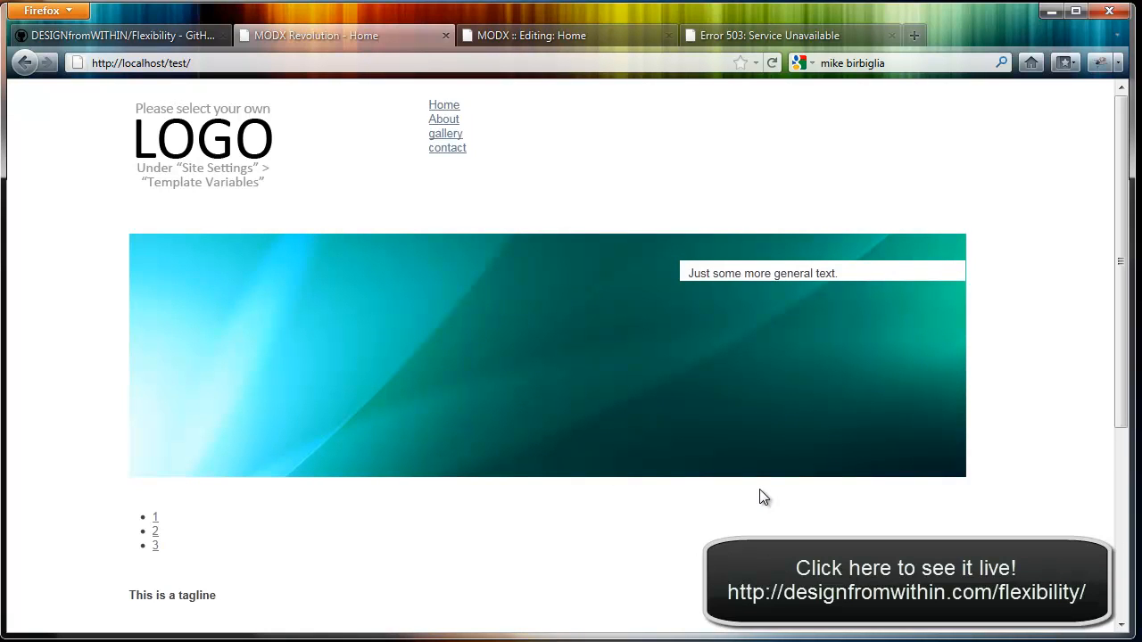
Step: Scroll down the home page to the tagline area
scroll("down", 3)
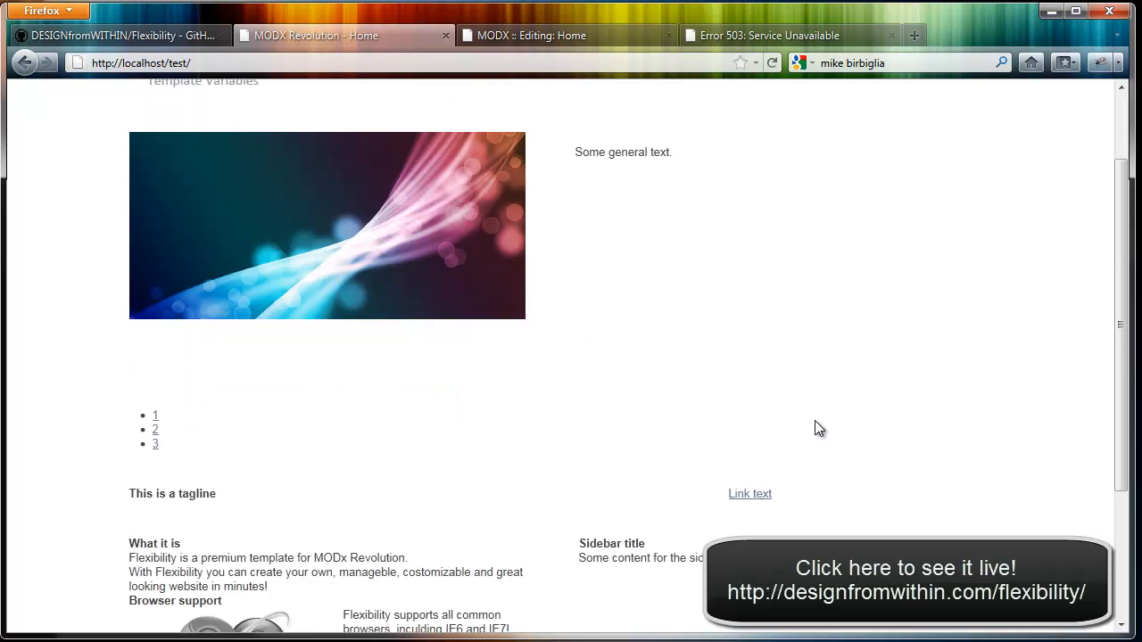
scroll("down", 3)
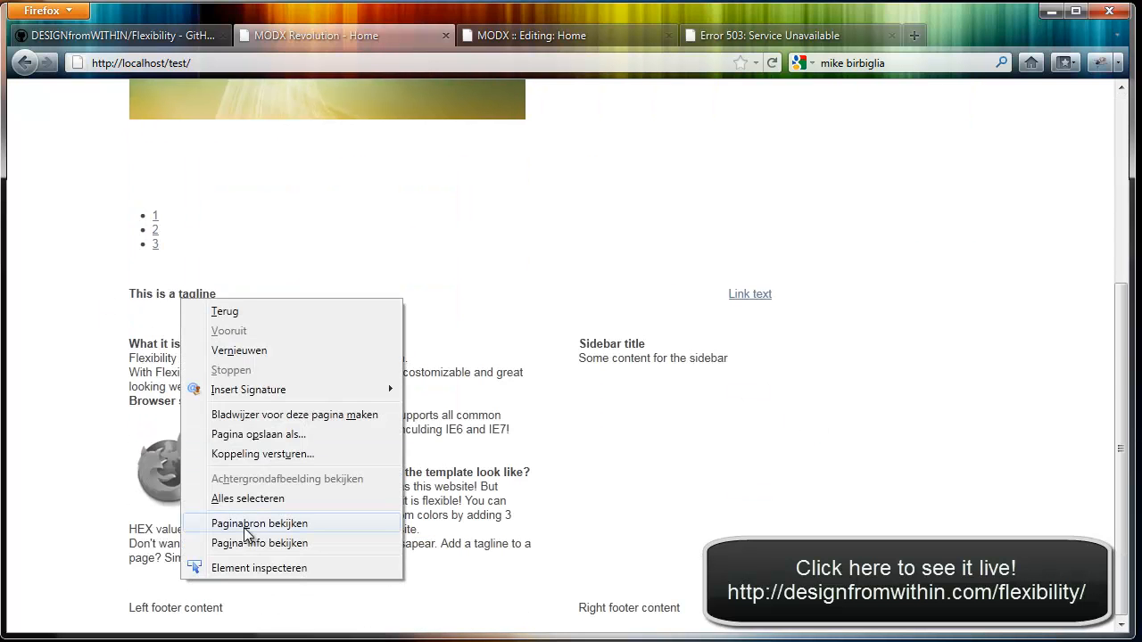
Step: Inspect the tagline heading's markup in Firebug
left_click(258, 567)
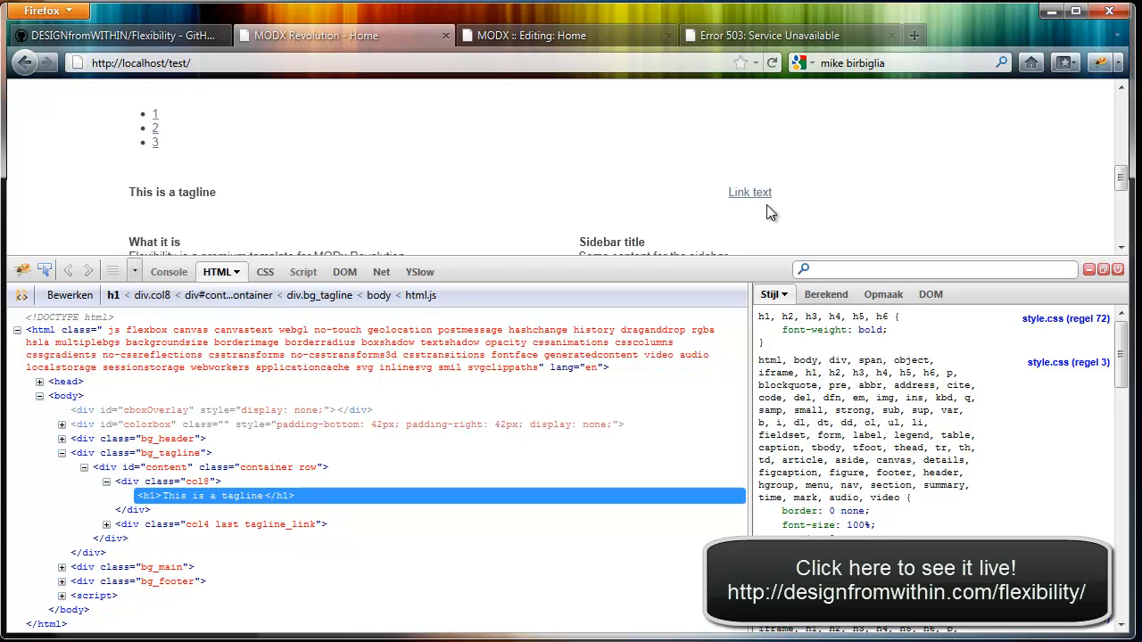
mouse_move(939, 185)
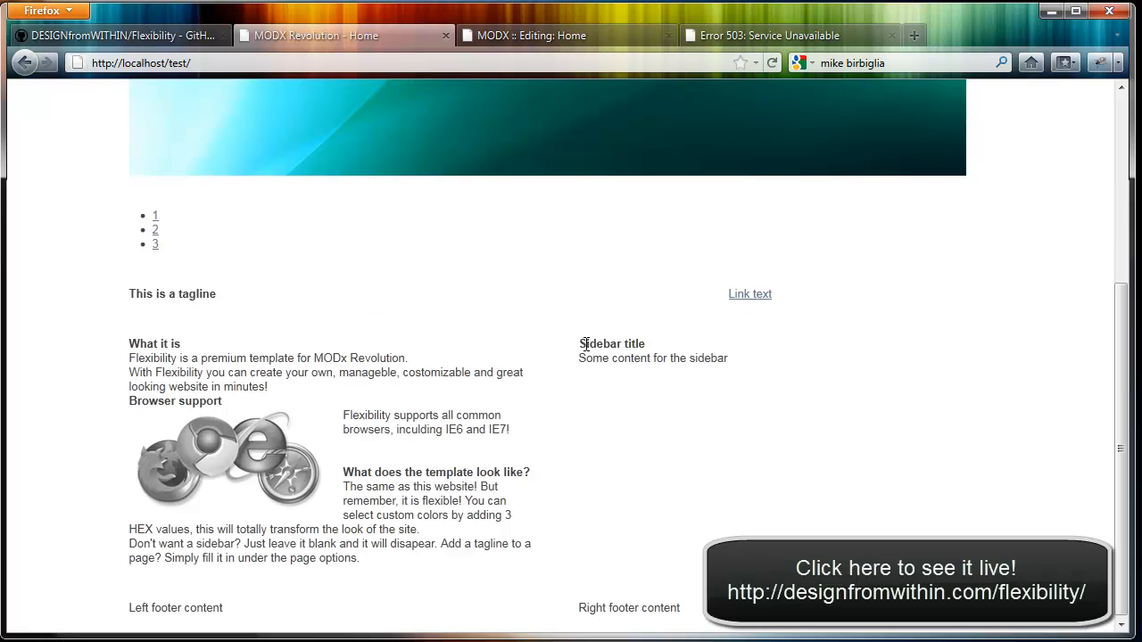
mouse_move(303, 364)
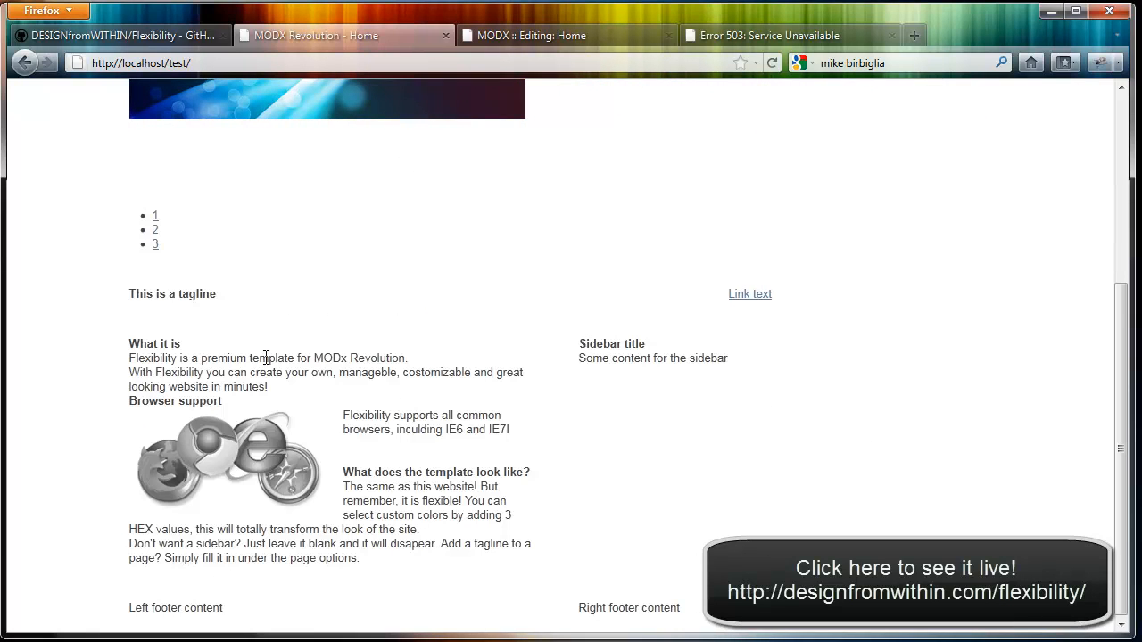
mouse_move(662, 392)
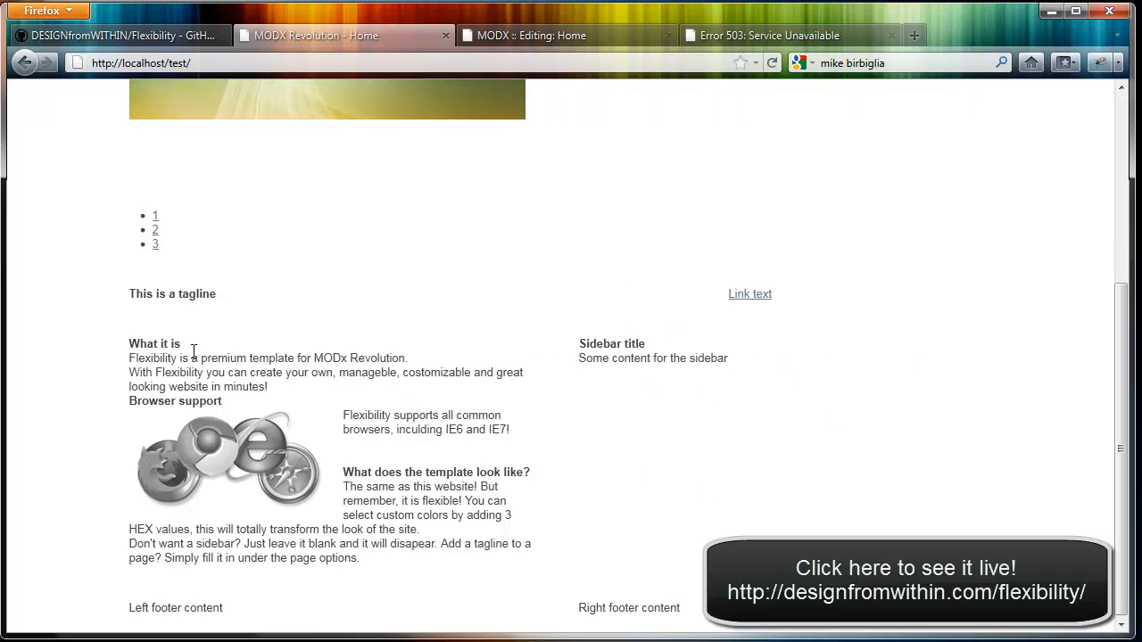
mouse_move(672, 550)
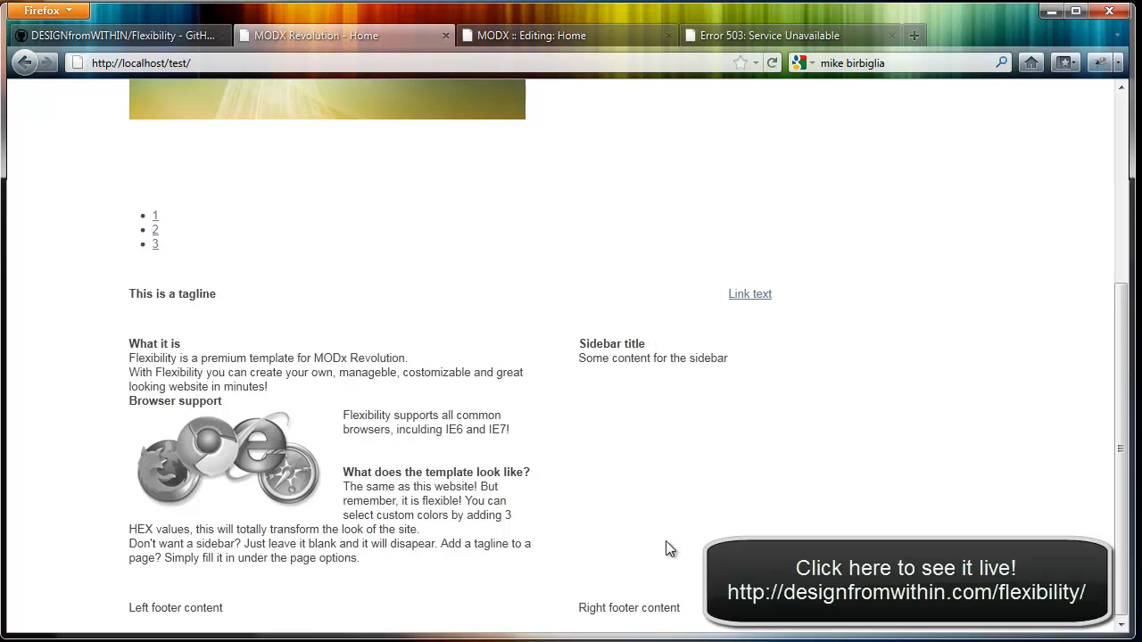
mouse_move(346, 600)
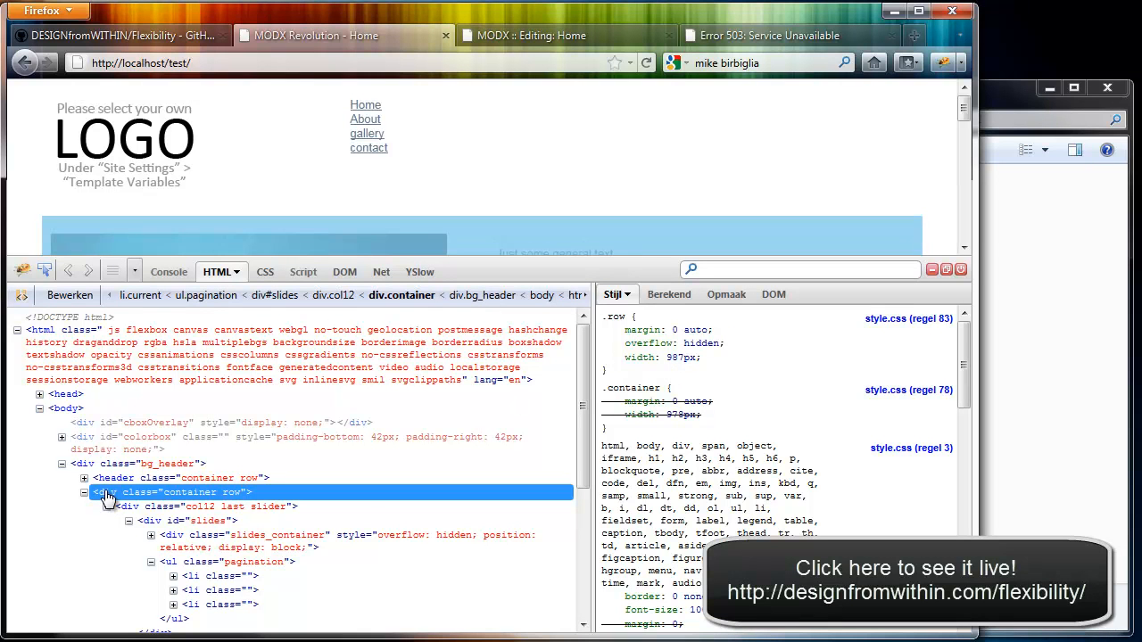
mouse_move(115, 478)
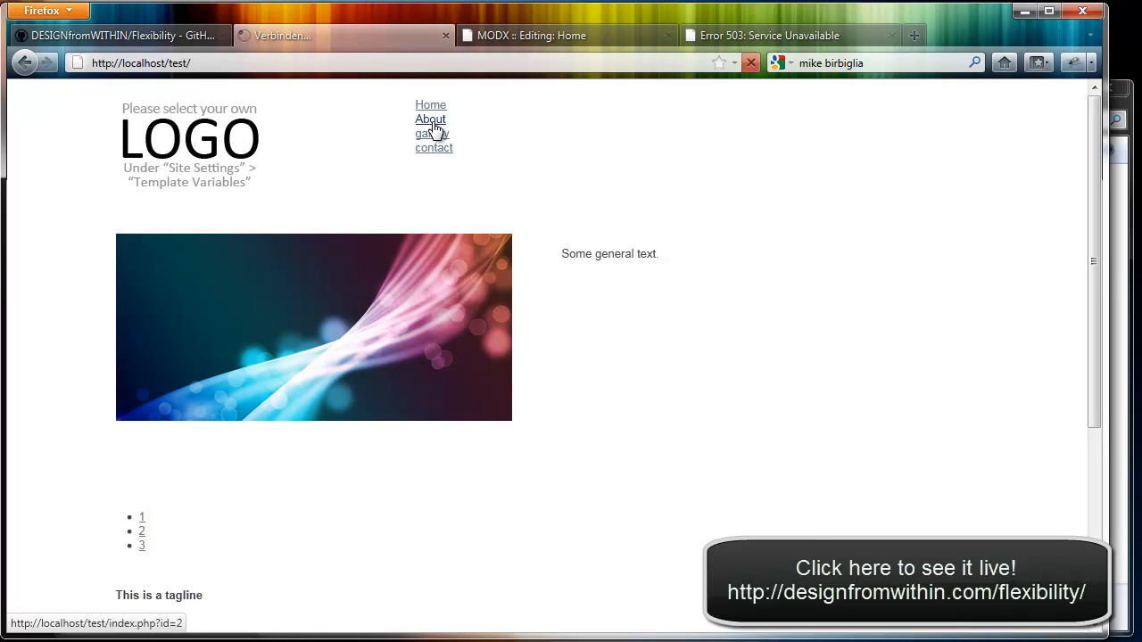
Step: Open the About page, then head toward the next navigation link
left_click(431, 118)
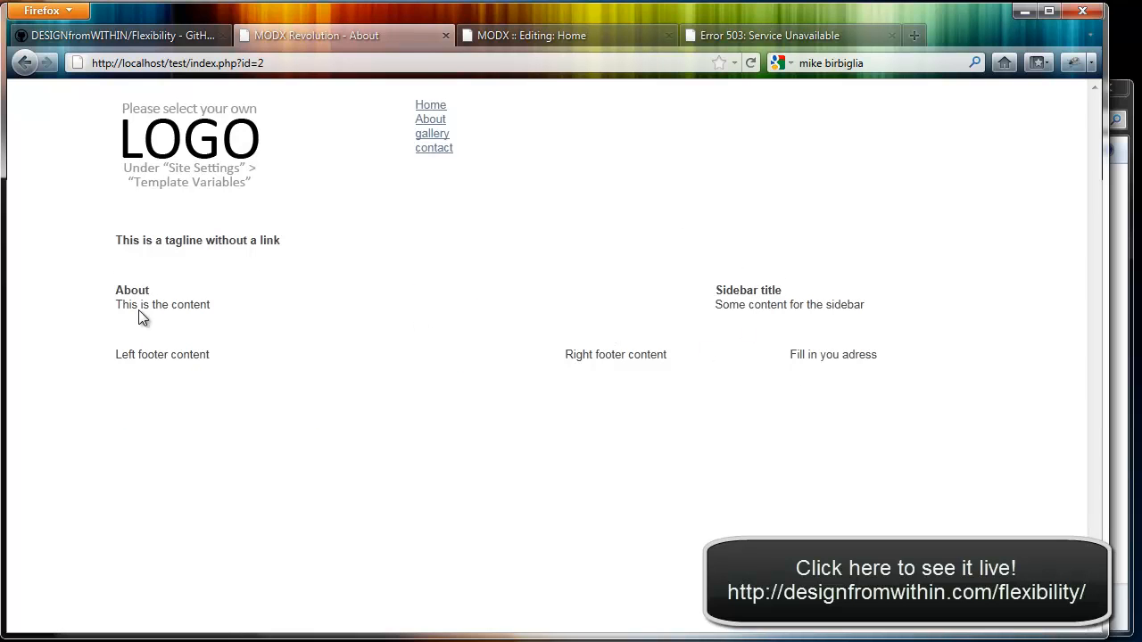
mouse_move(234, 255)
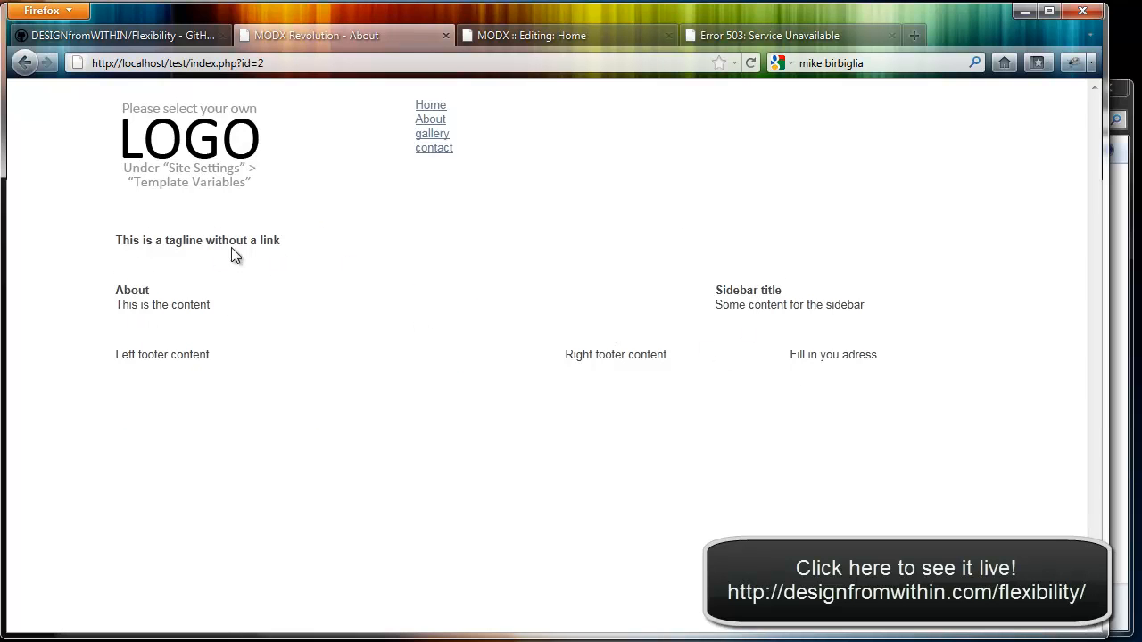
left_click(433, 147)
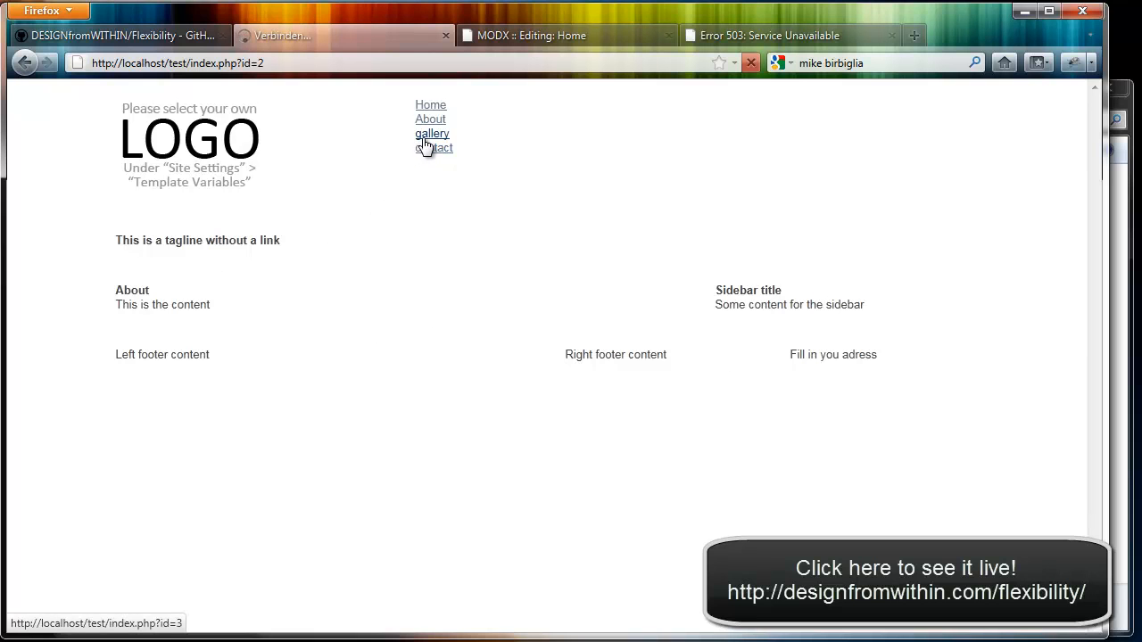
Step: Open the gallery's Our work album, page through two images in the lightbox and close it
left_click(432, 132)
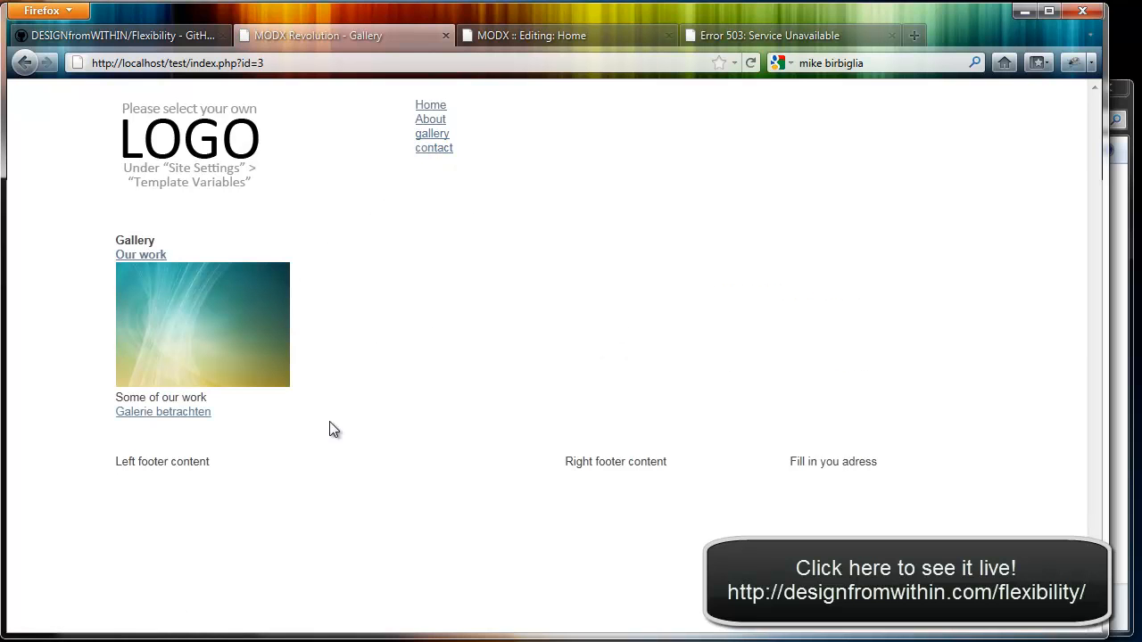
mouse_move(242, 346)
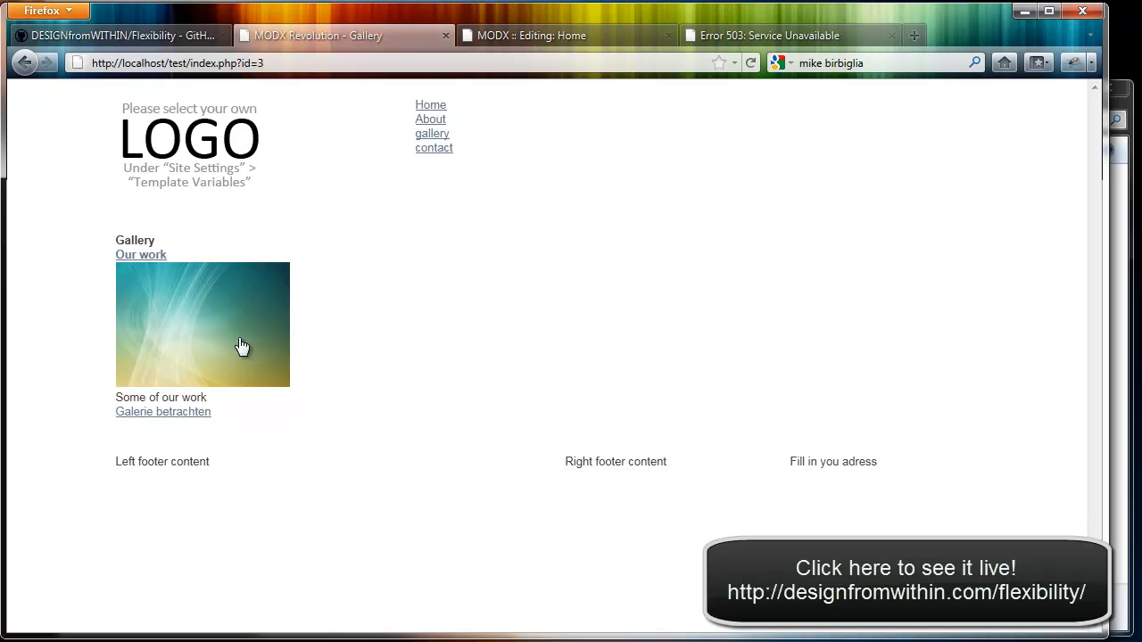
mouse_move(537, 398)
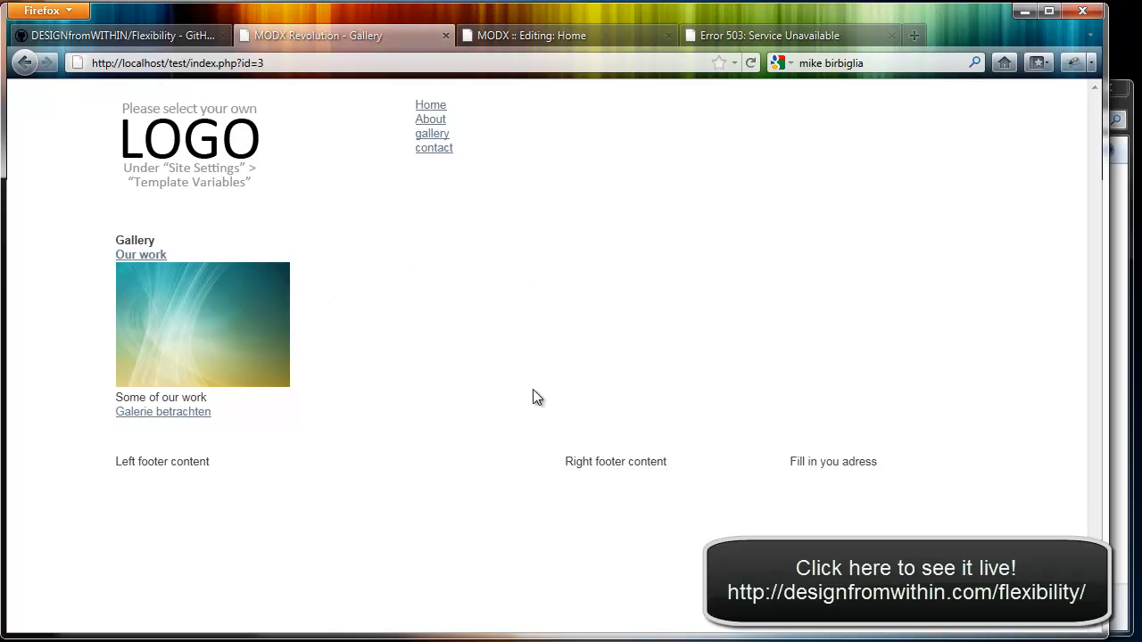
mouse_move(241, 338)
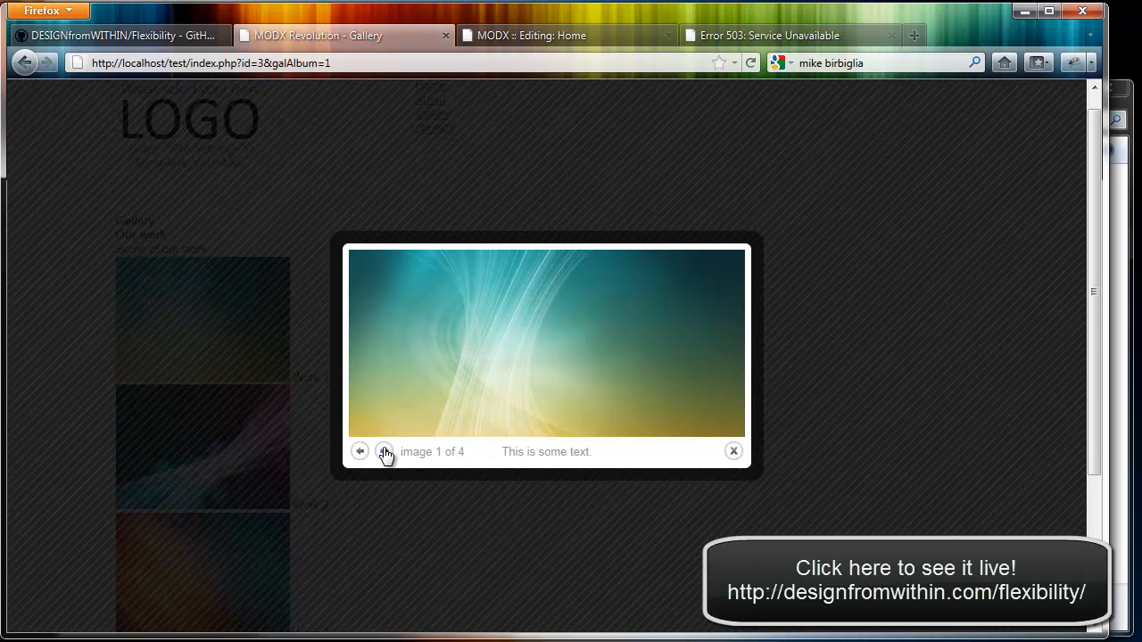
left_click(386, 452)
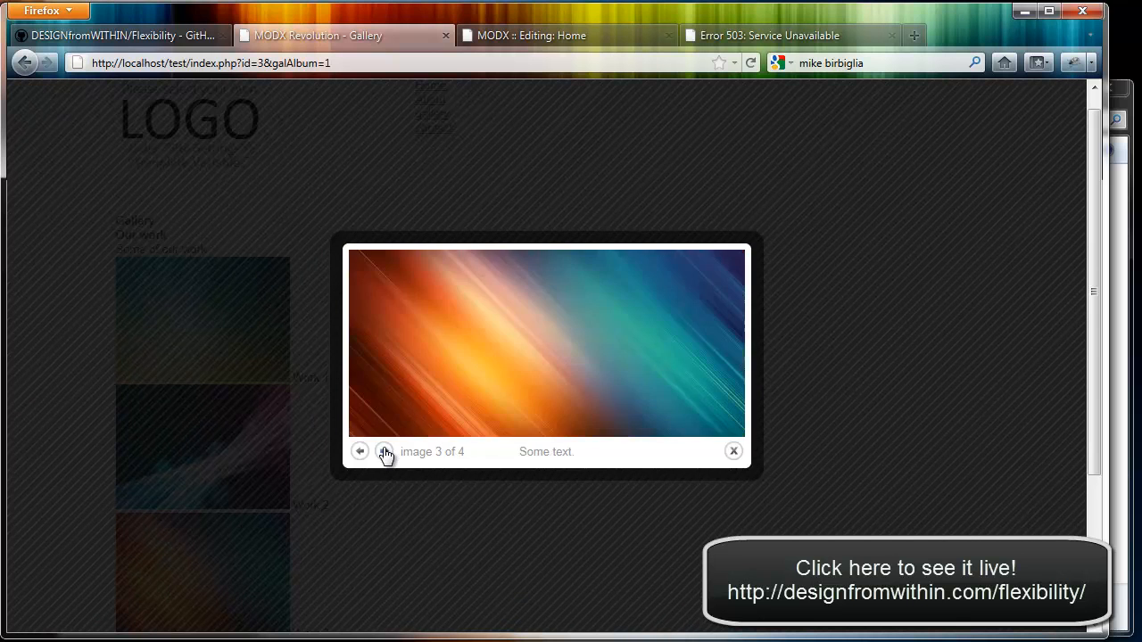
left_click(386, 452)
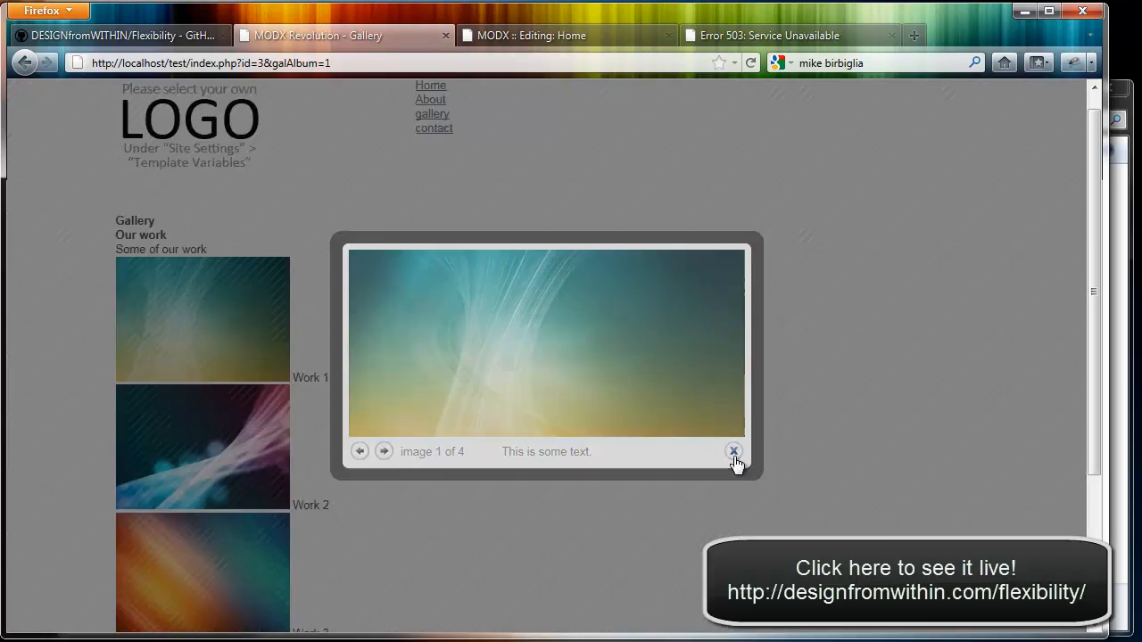
left_click(733, 449)
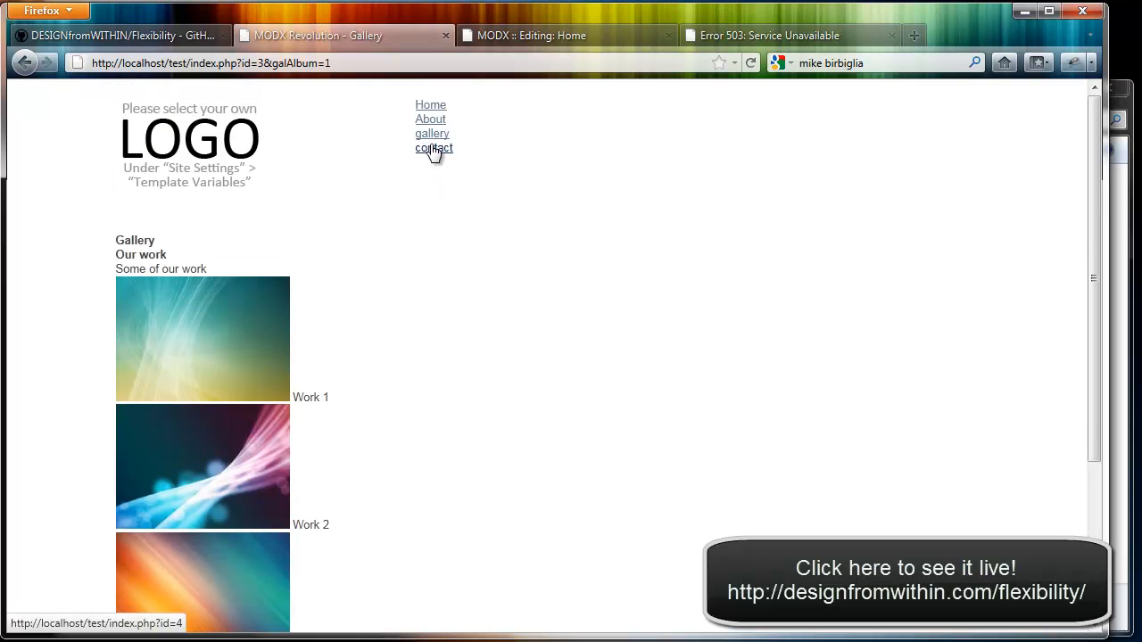
Step: Open the Contact page, focus its Message field, then switch to the MODX manager editing Home
left_click(434, 146)
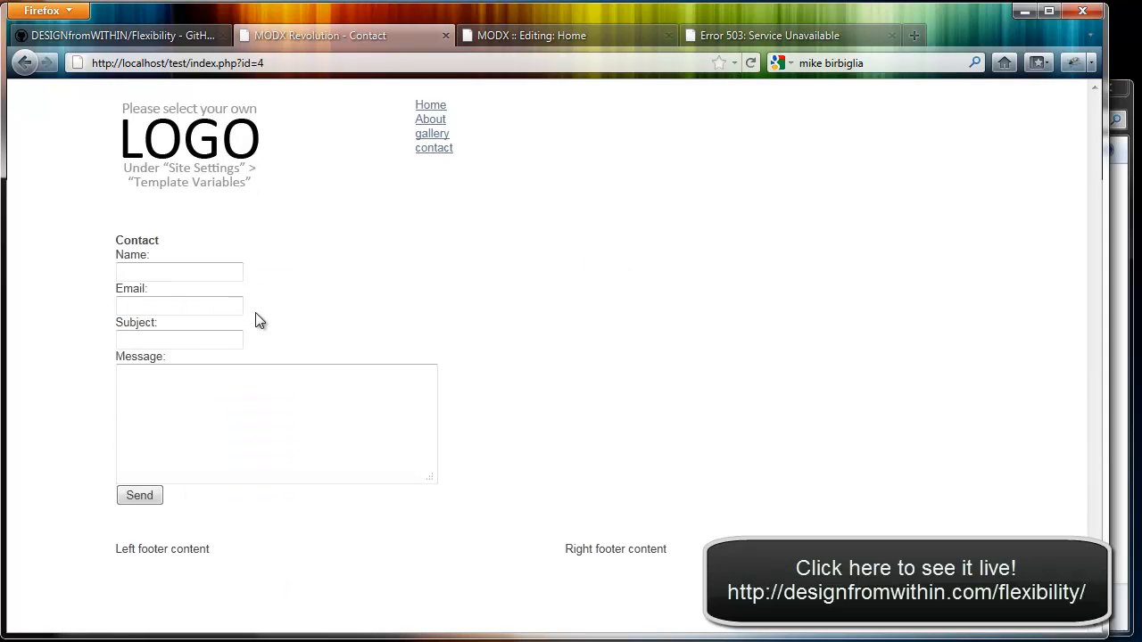
left_click(178, 339)
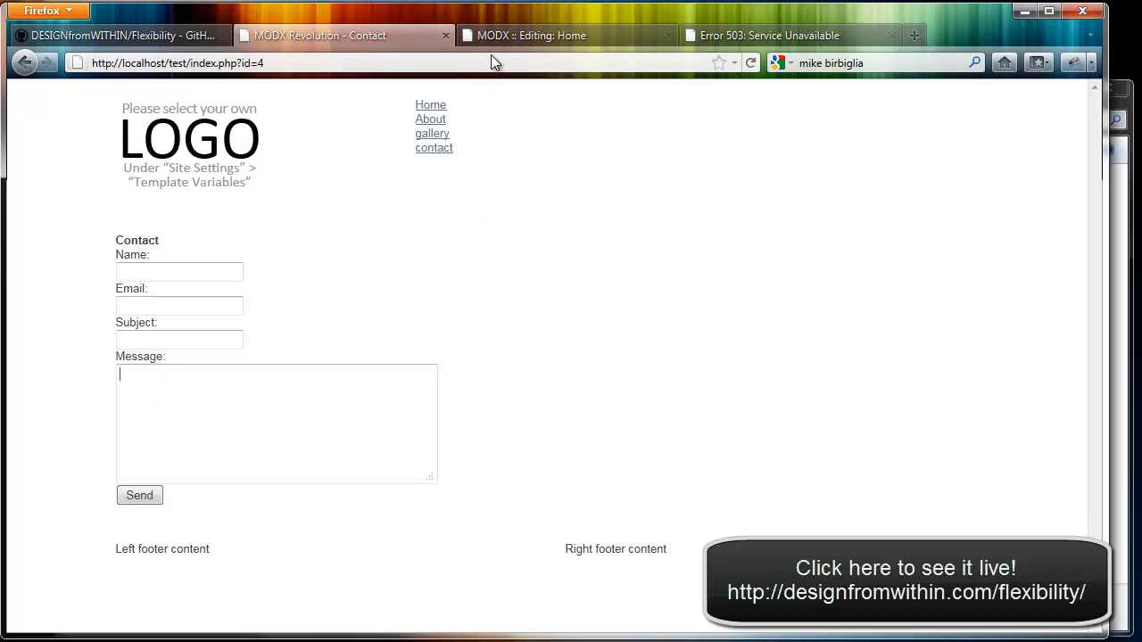
left_click(568, 36)
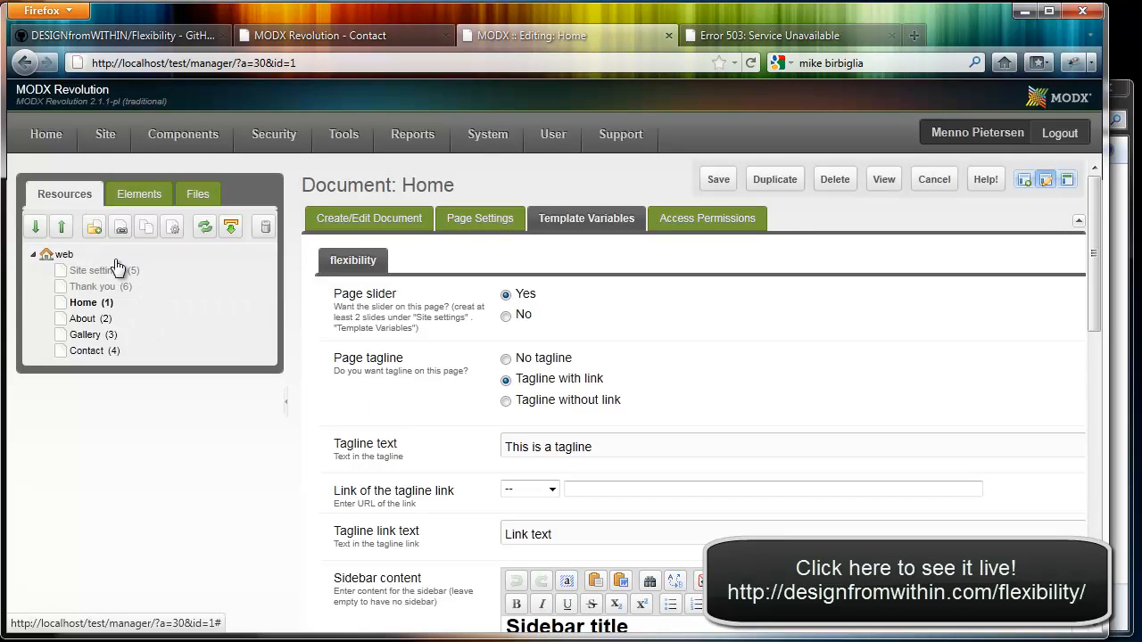
mouse_move(96, 271)
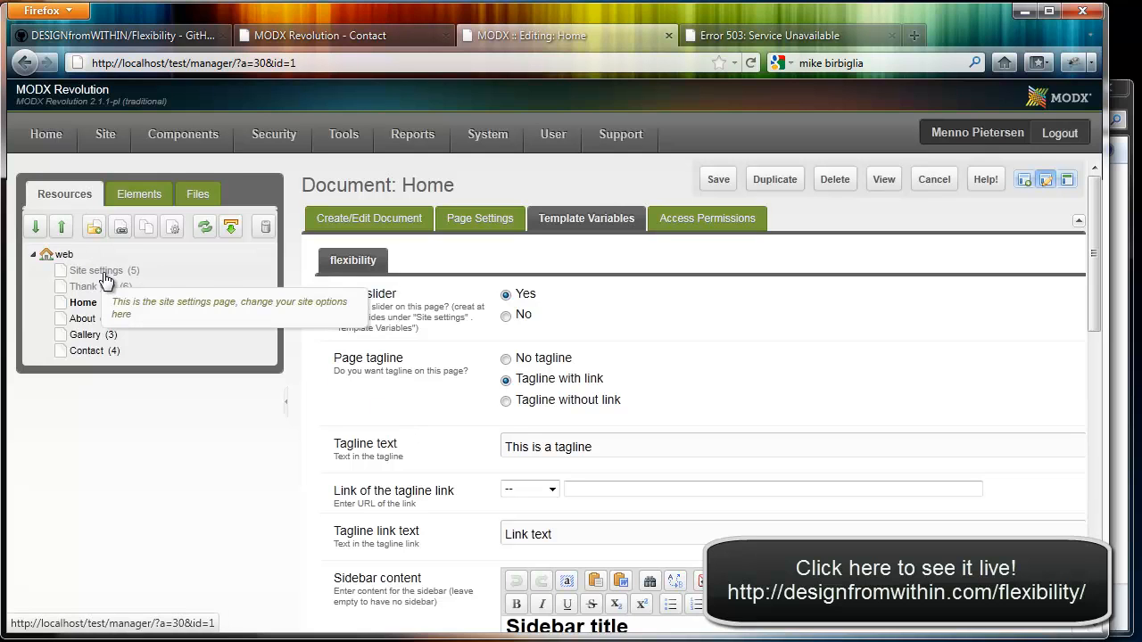
mouse_move(91, 286)
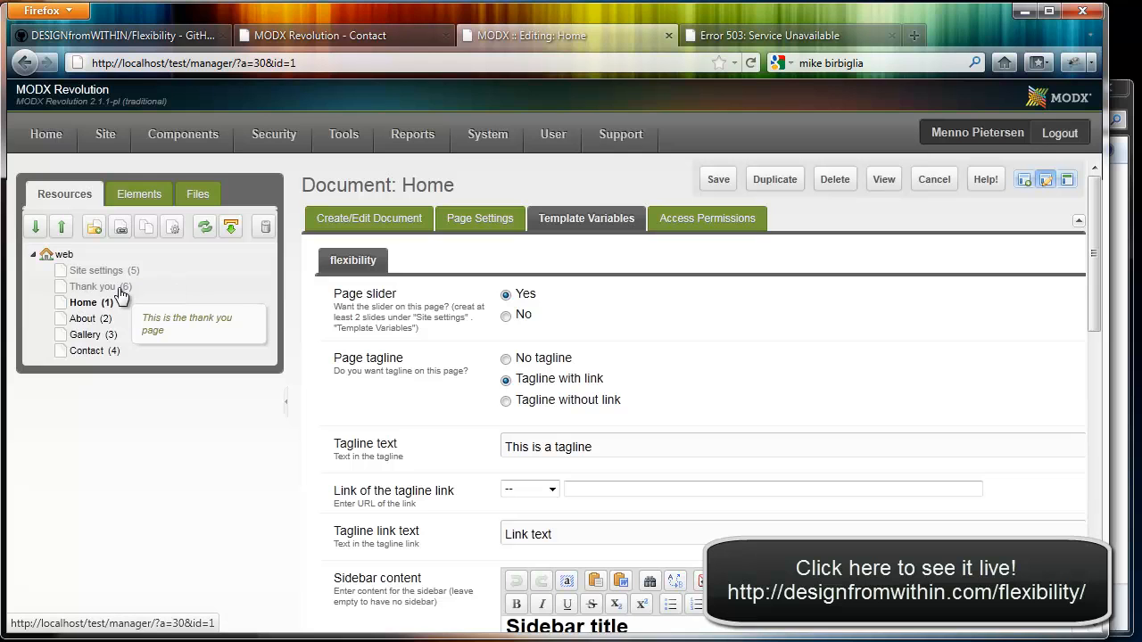
mouse_move(90, 303)
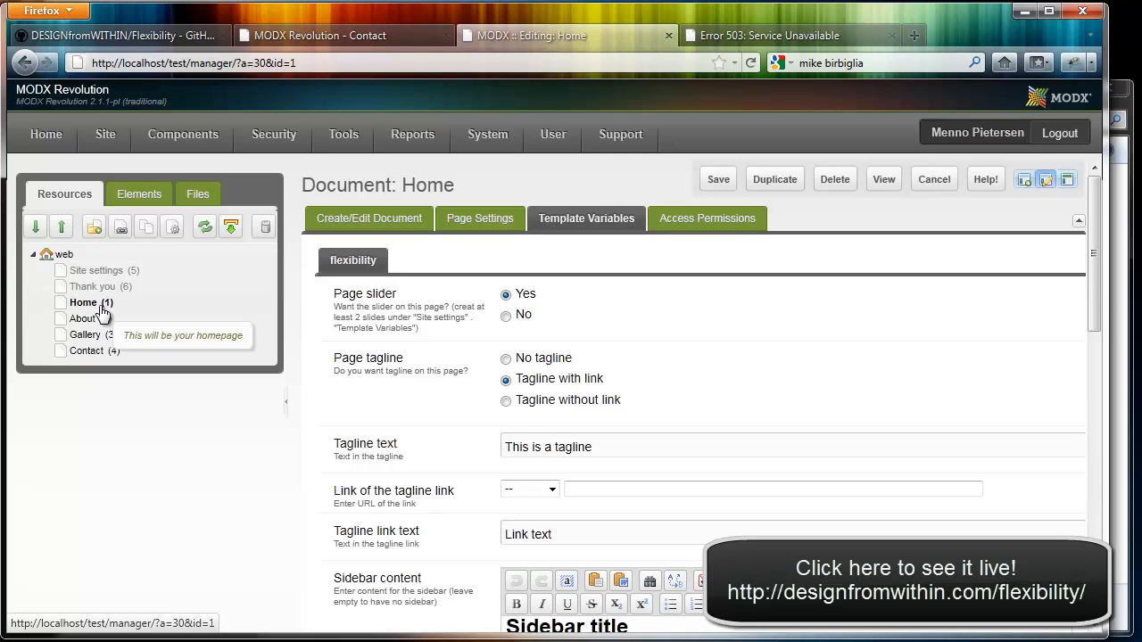
mouse_move(85, 340)
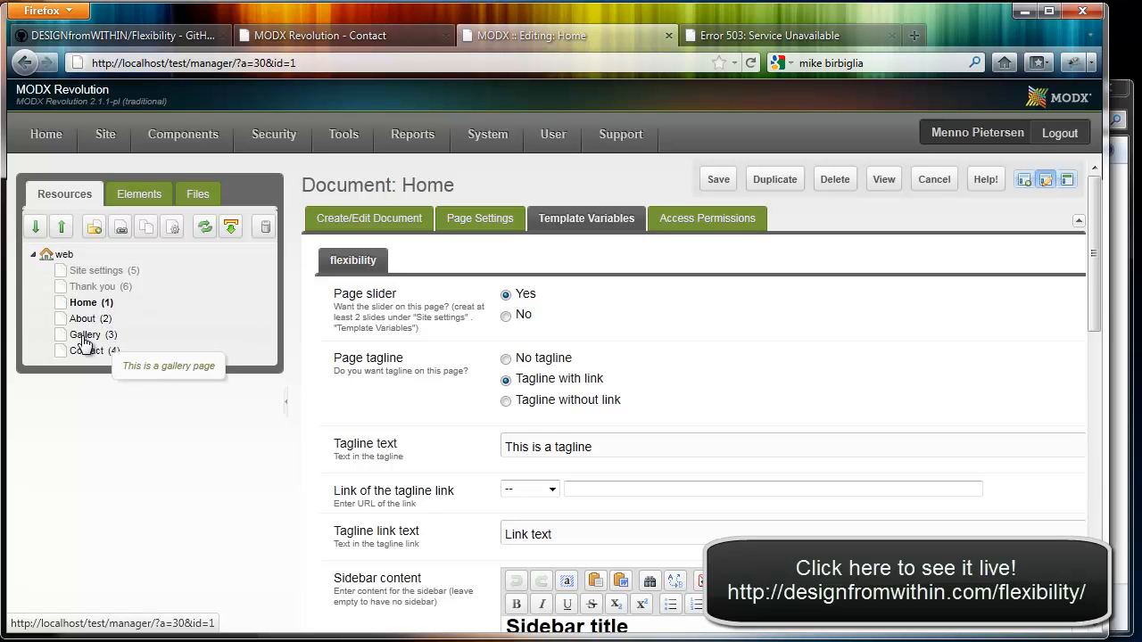
mouse_move(99, 358)
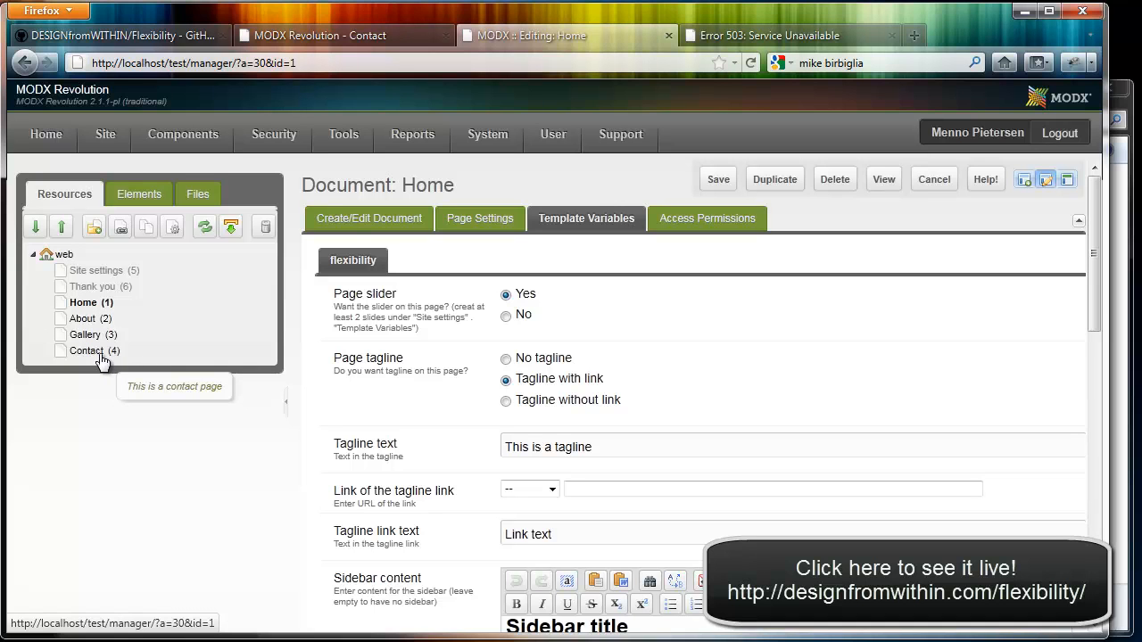
mouse_move(211, 293)
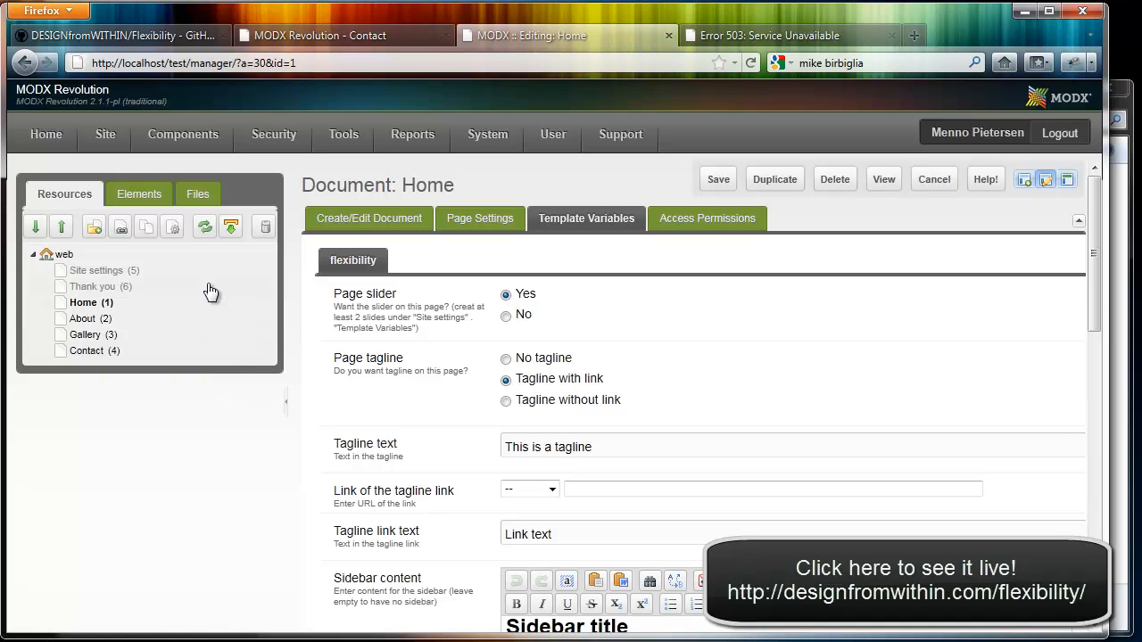
Step: Select the Site settings resource in the Resources tree for editing
left_click(97, 271)
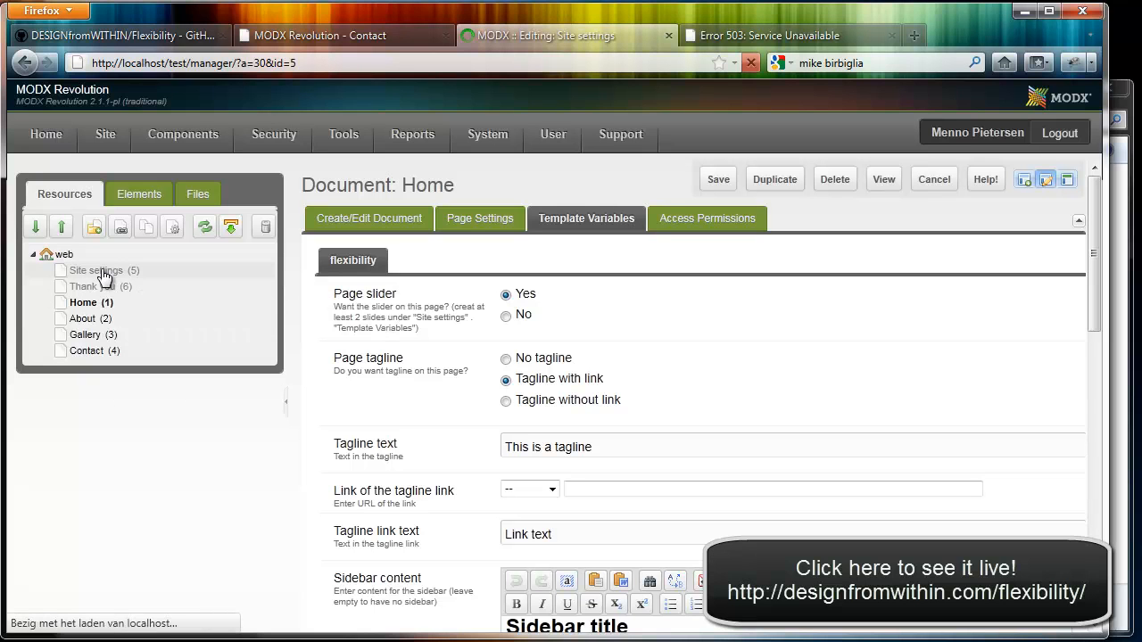
Step: Load the Site settings document and show its Template Variables listing the slider items
left_click(98, 271)
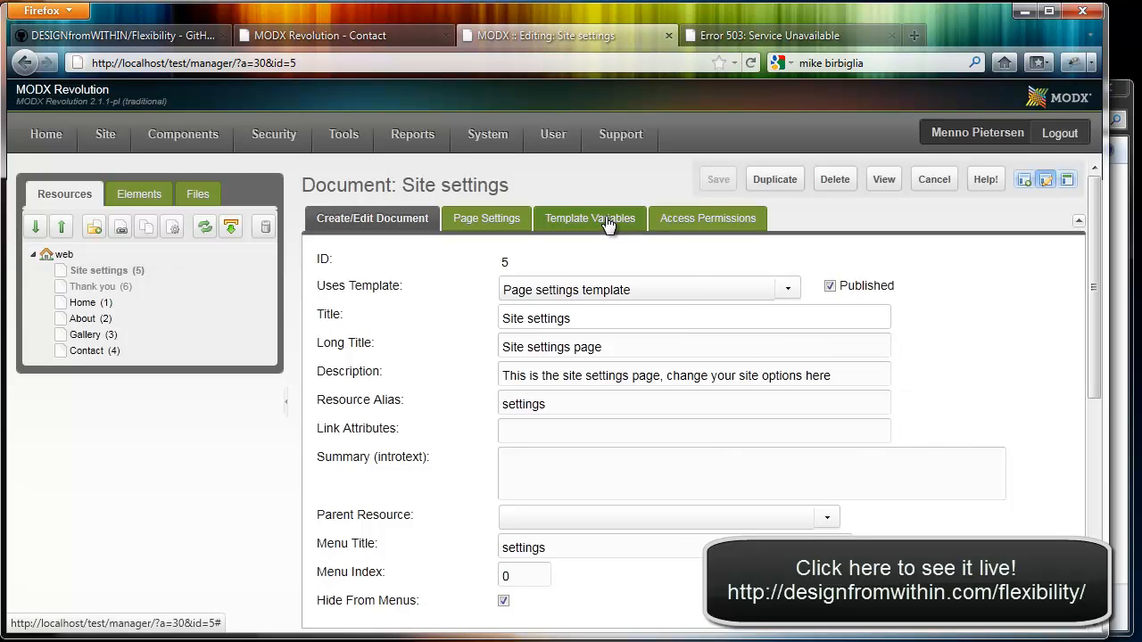
left_click(585, 218)
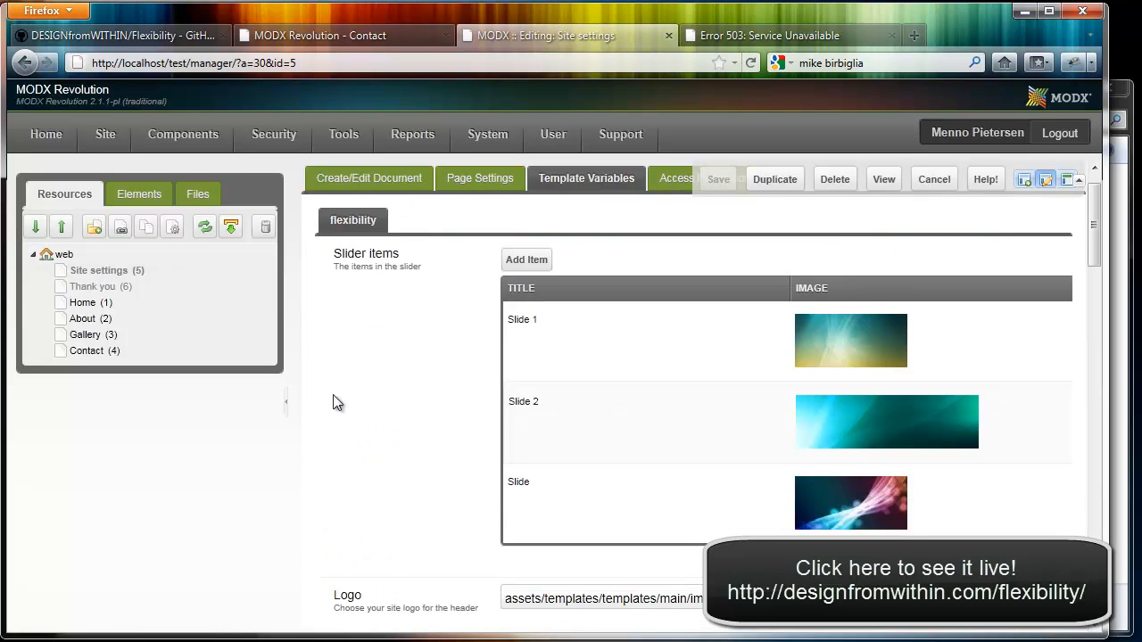
mouse_move(732, 453)
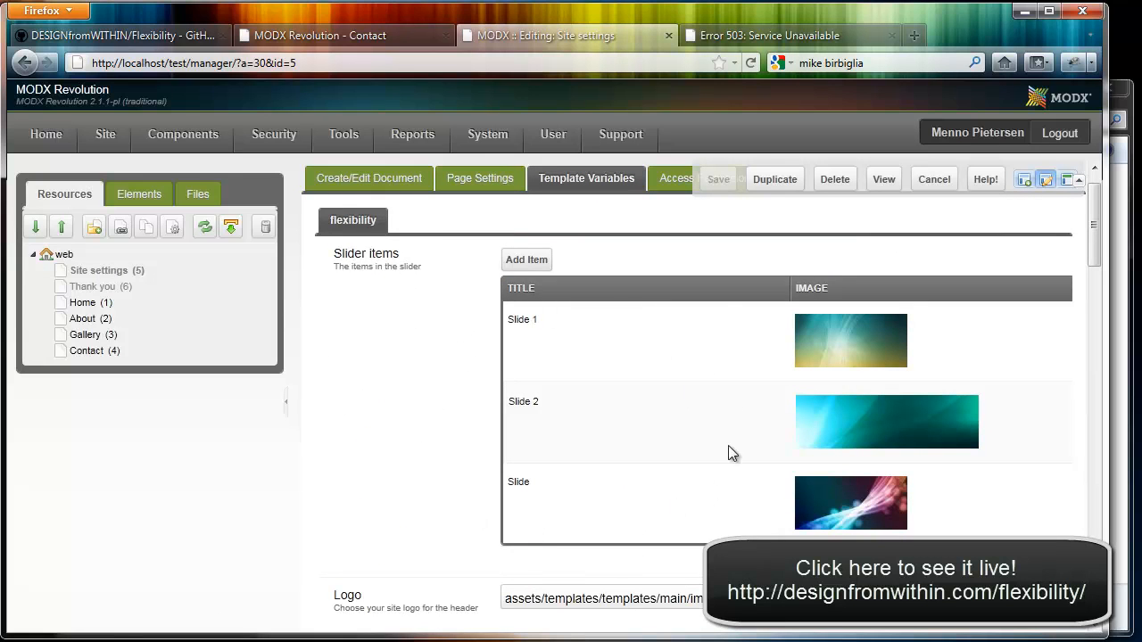
mouse_move(545, 496)
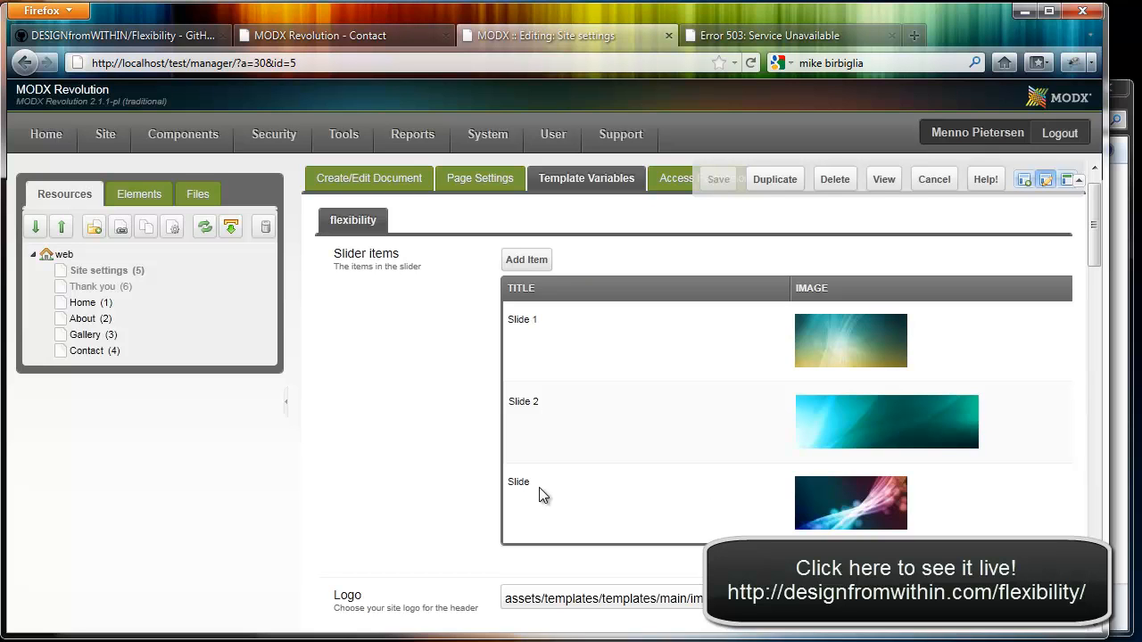
mouse_move(649, 434)
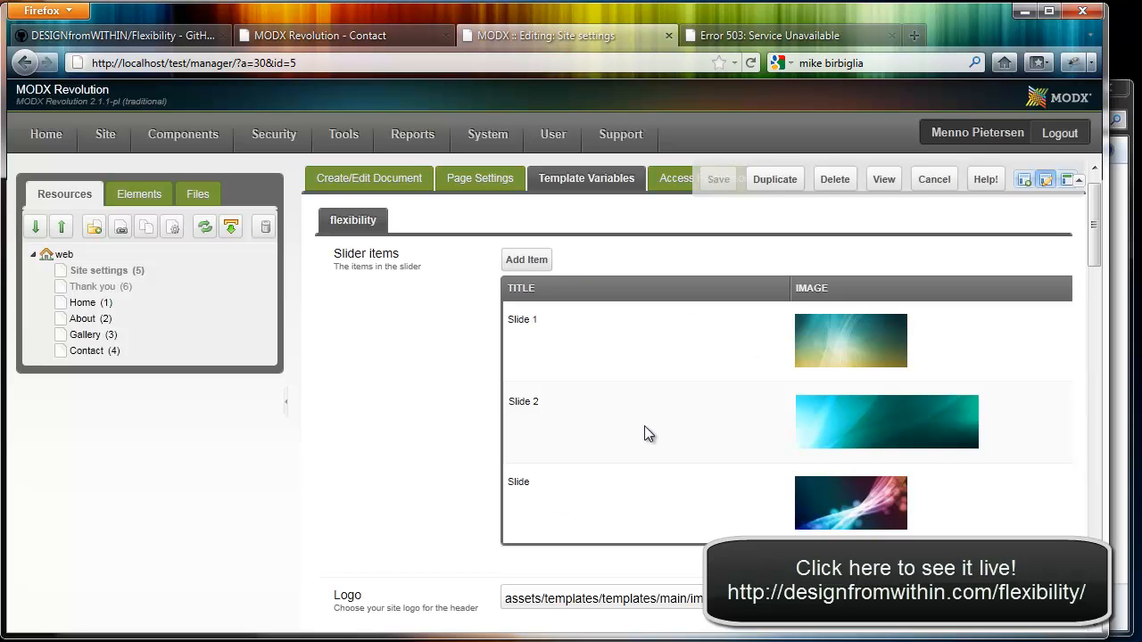
mouse_move(642, 414)
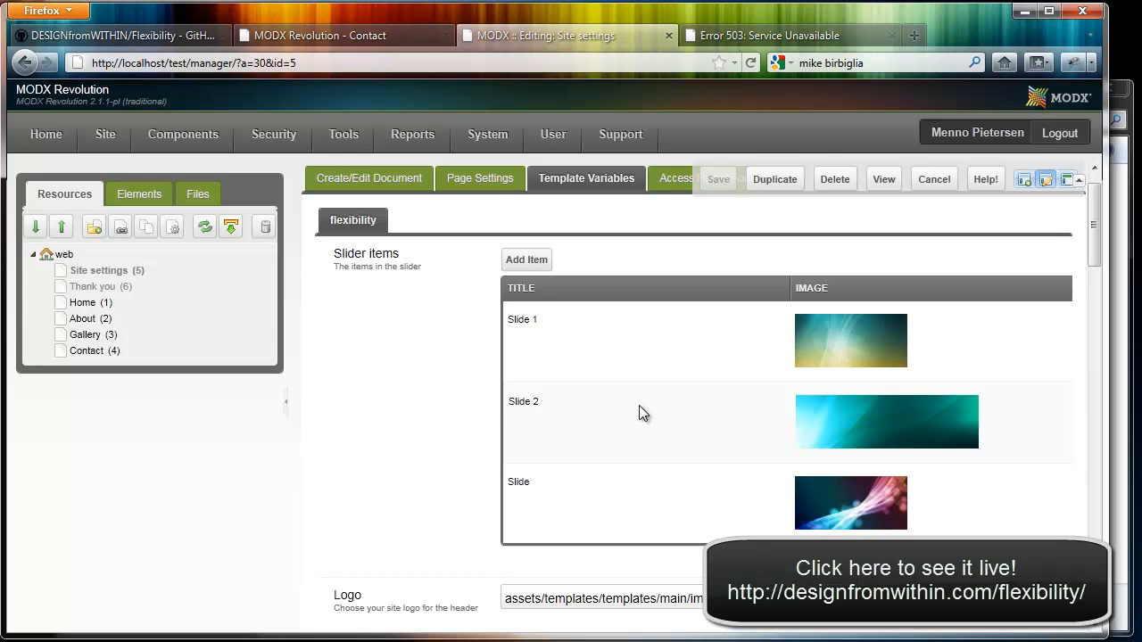
mouse_move(573, 429)
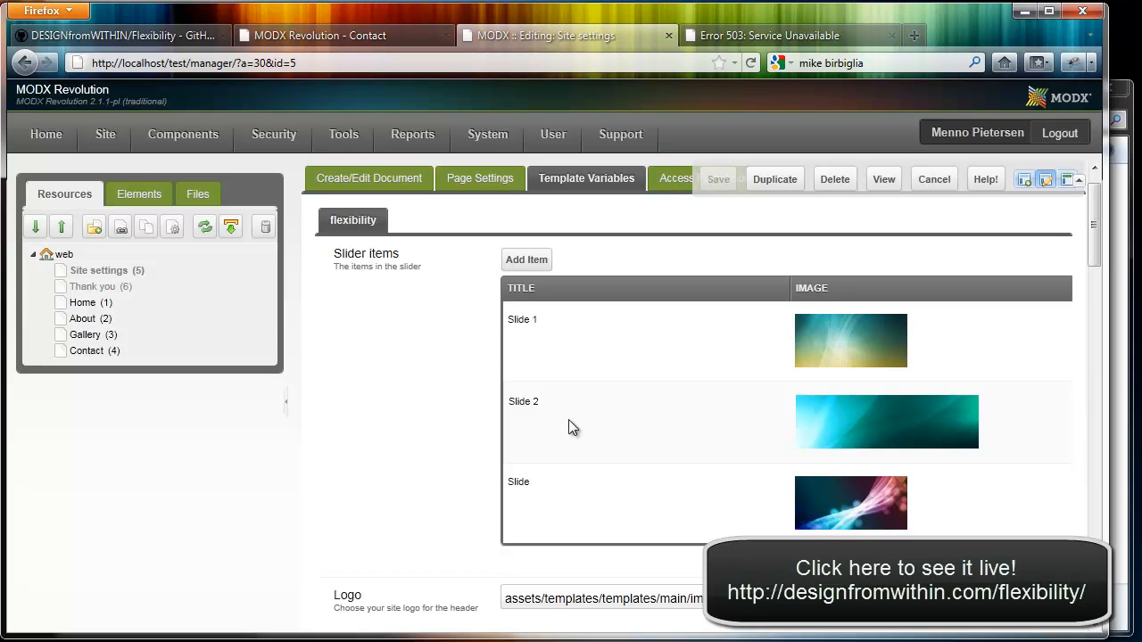
mouse_move(546, 418)
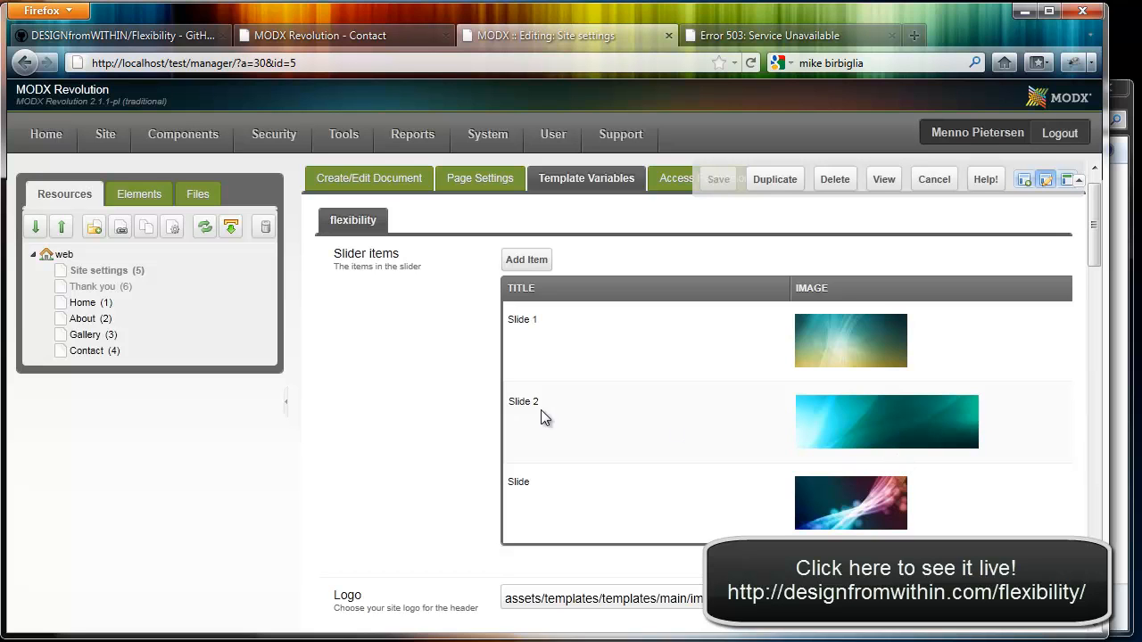
mouse_move(784, 311)
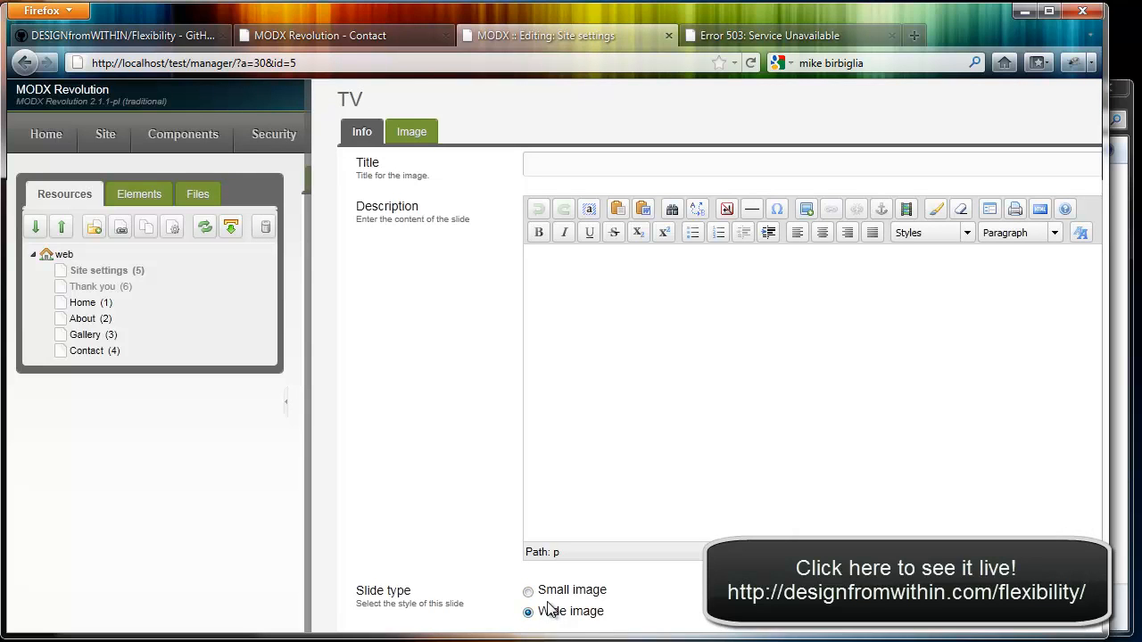
Step: View the Image field of the slide editor
left_click(410, 132)
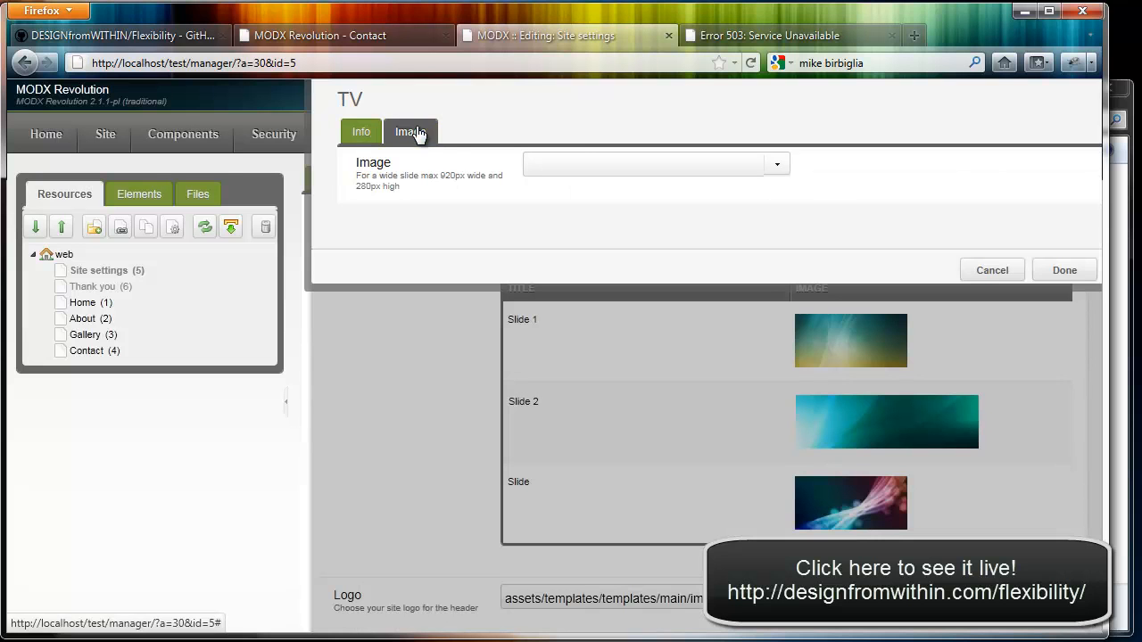
mouse_move(607, 118)
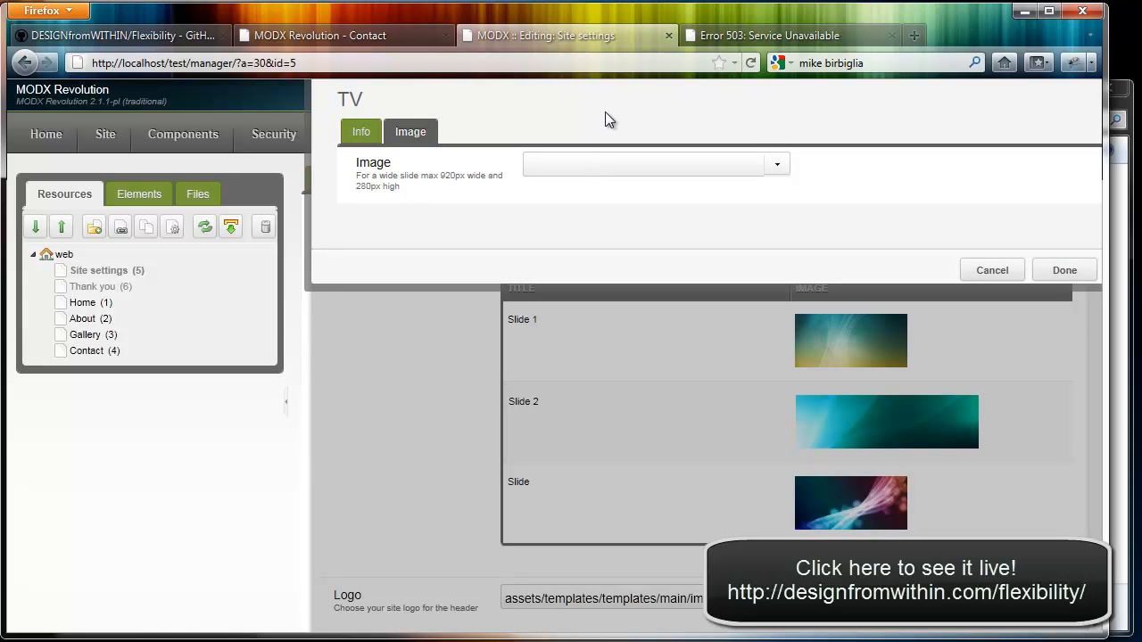
mouse_move(384, 105)
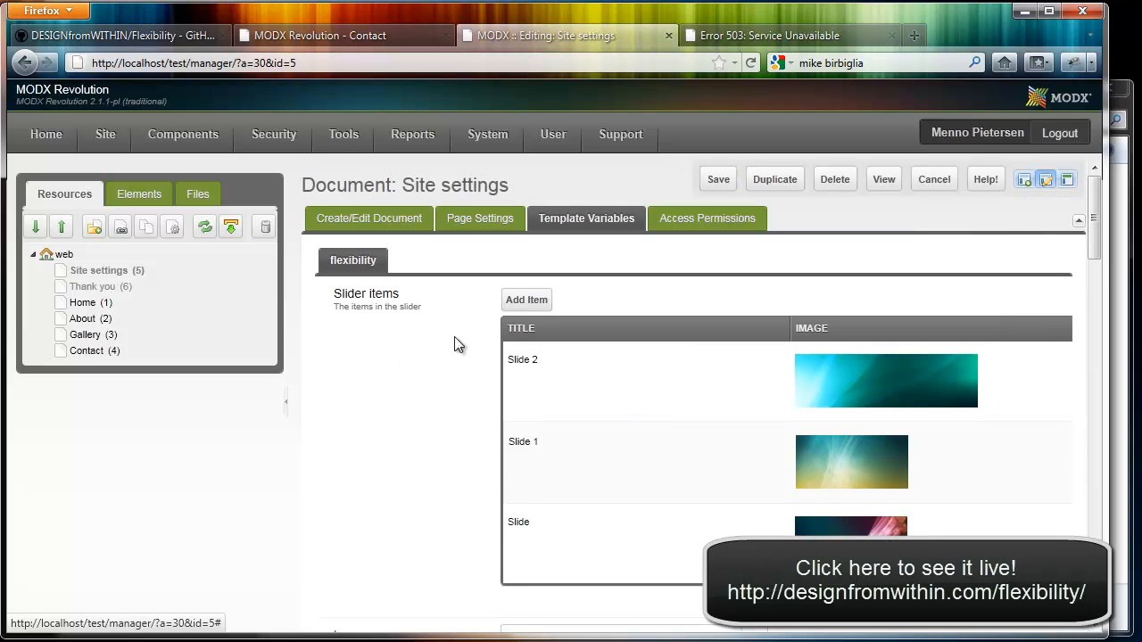
mouse_move(496, 412)
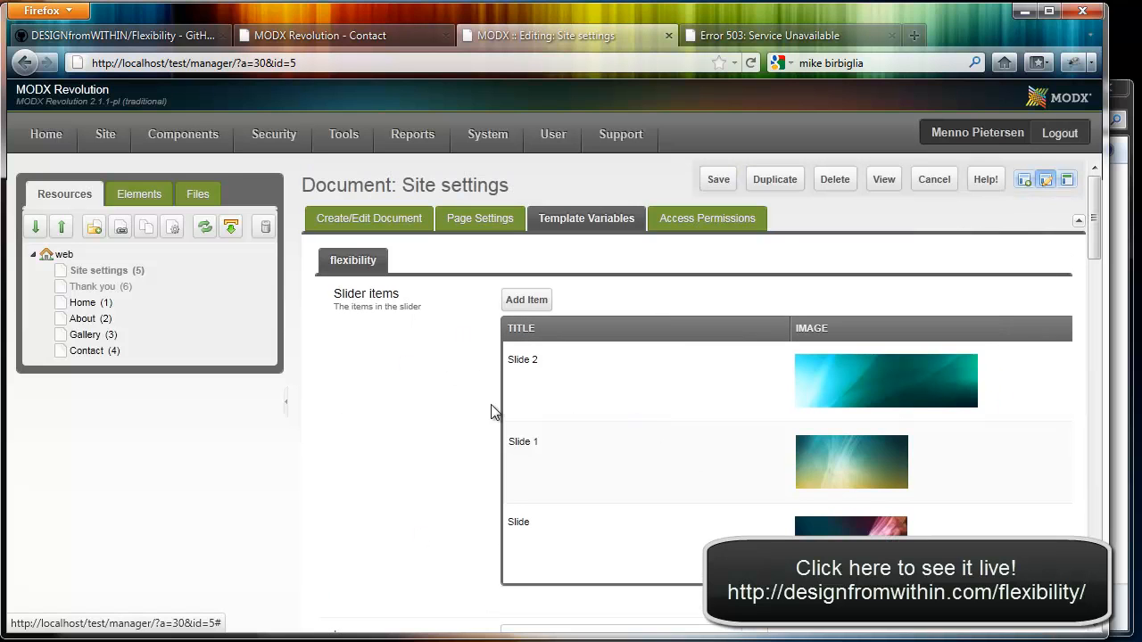
mouse_move(392, 366)
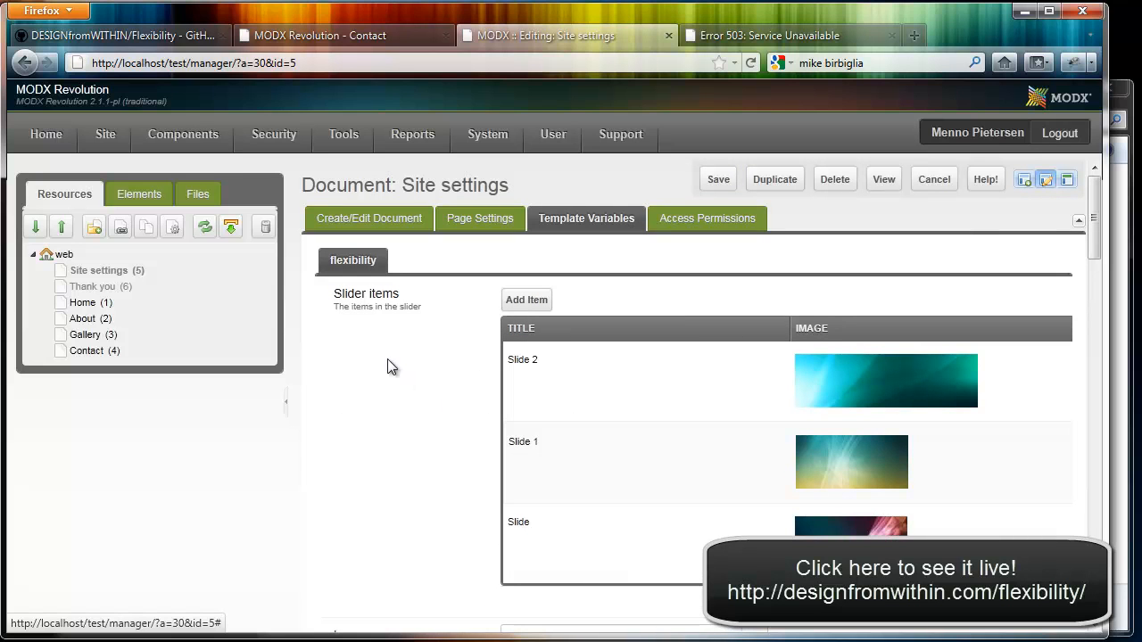
Step: Review the Logo file picker and select the placeholder contact e-mail address
scroll("down", 3)
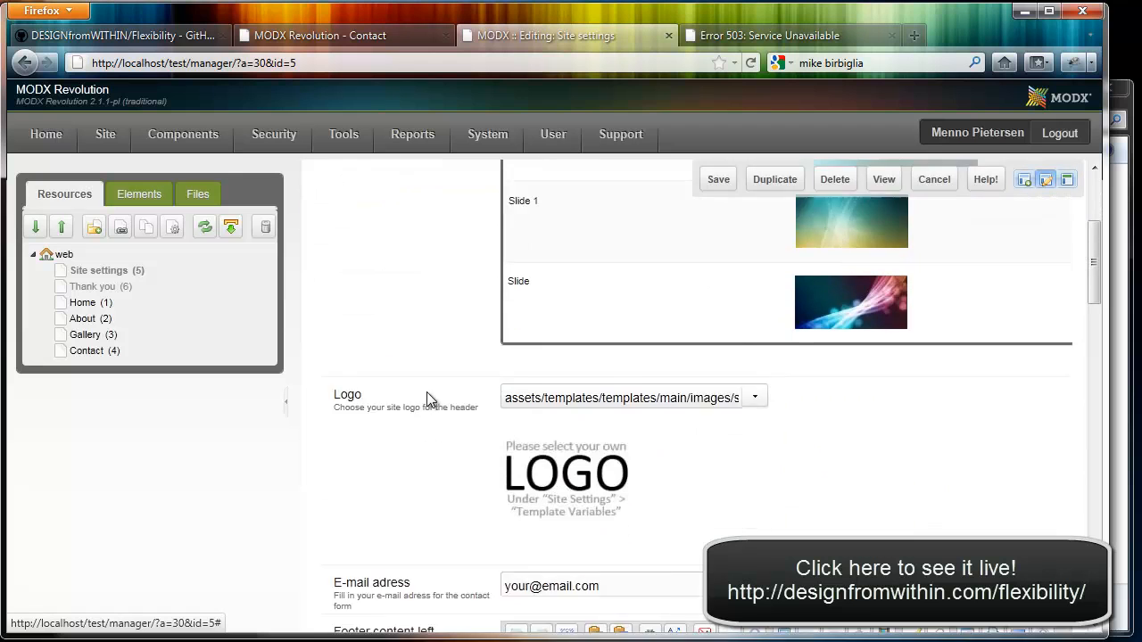
scroll("down", 3)
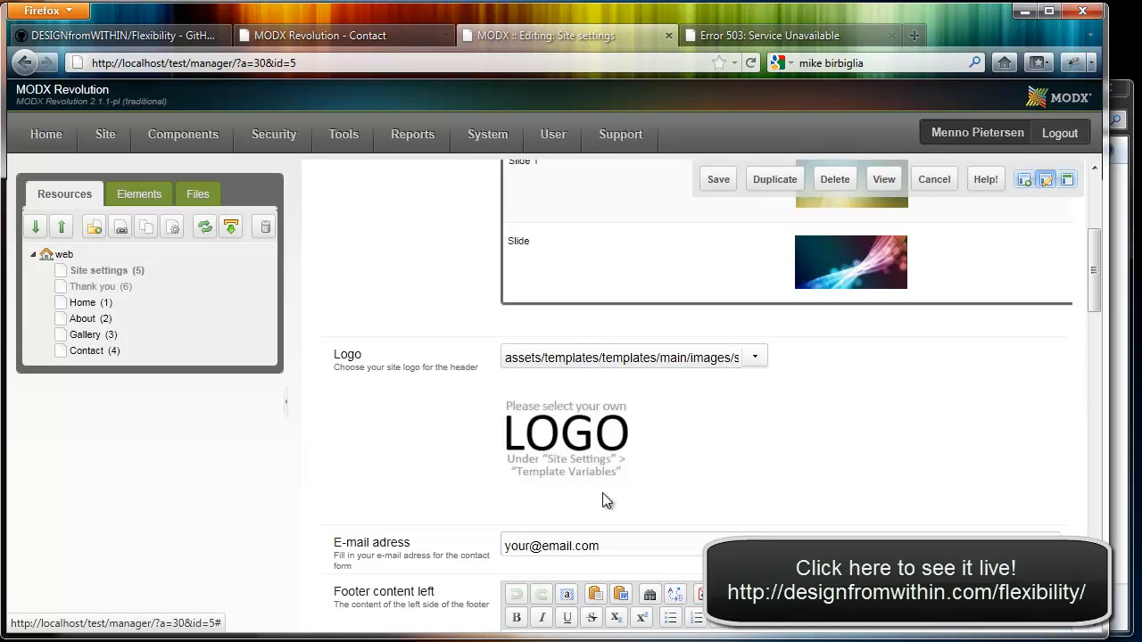
mouse_move(626, 455)
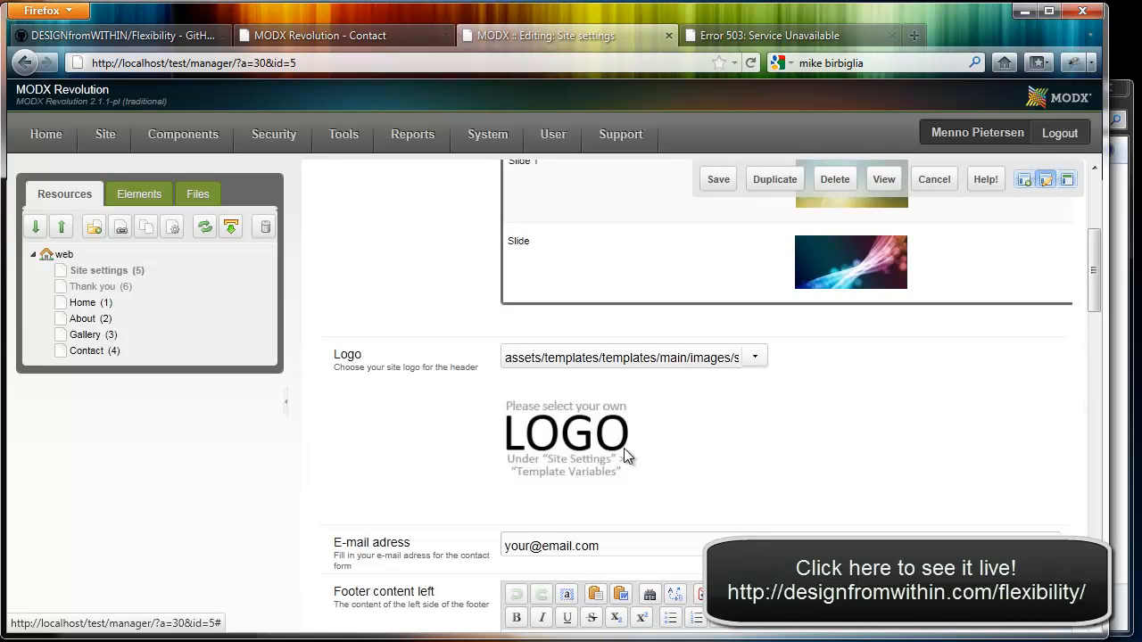
mouse_move(614, 467)
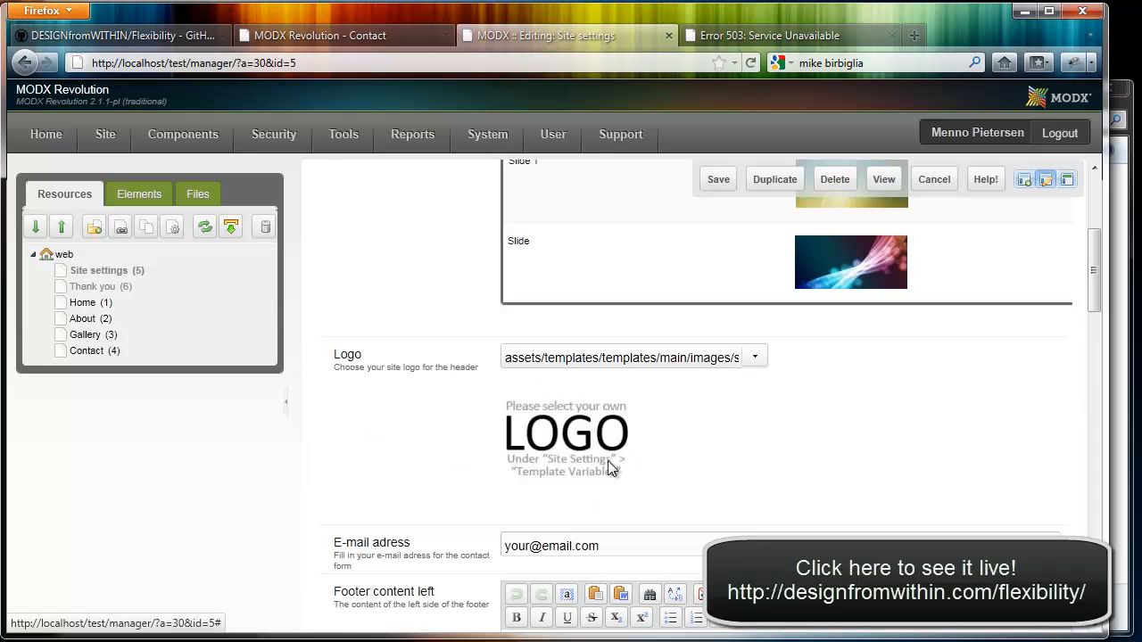
left_click(753, 357)
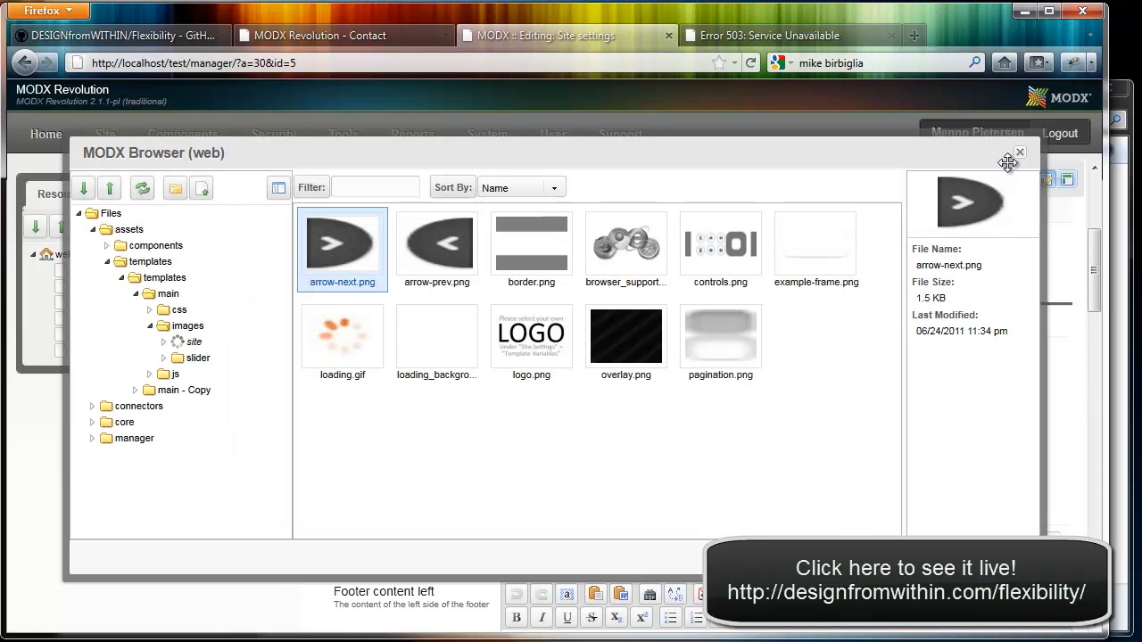
left_click(1021, 153)
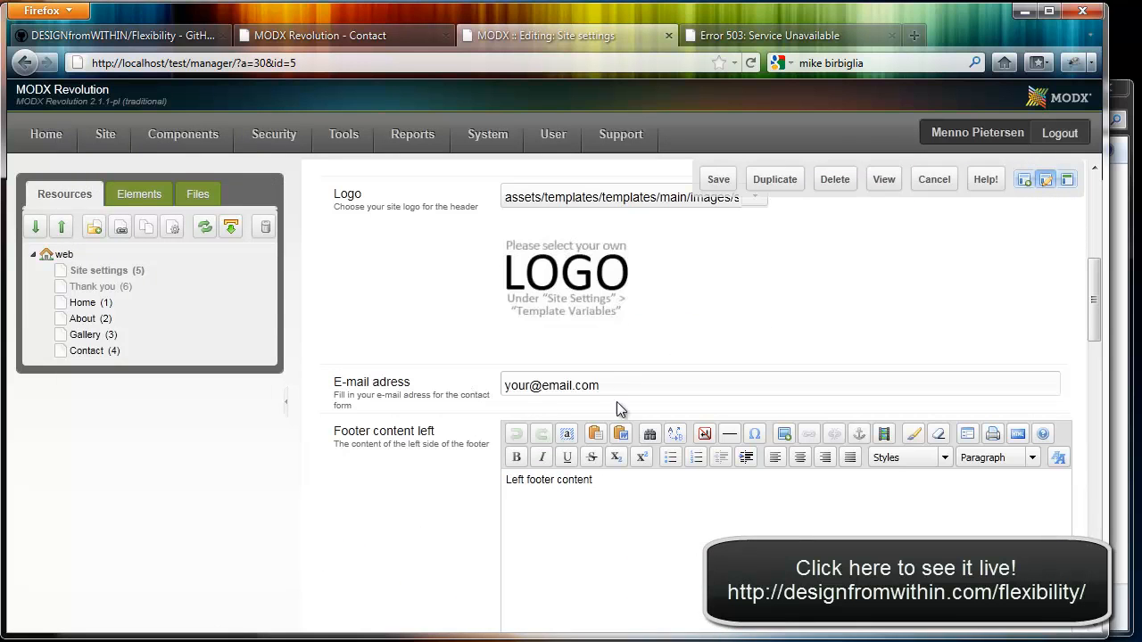
double_click(550, 385)
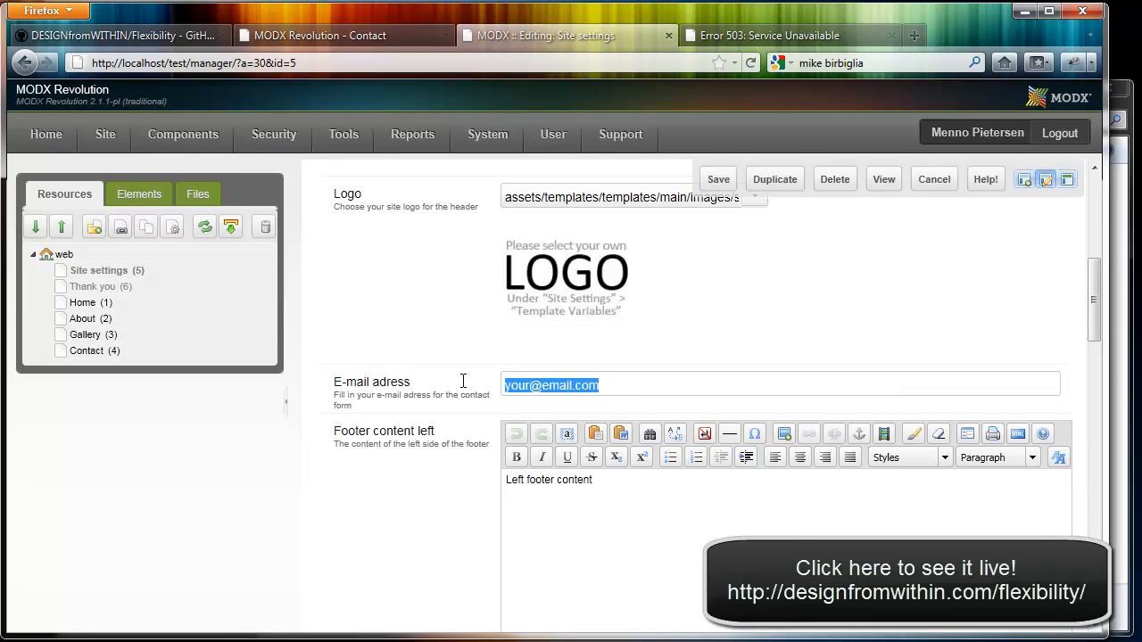
Step: Scroll to the left footer content, compare with the live Contact page, and return to Site settings
scroll("down", 3)
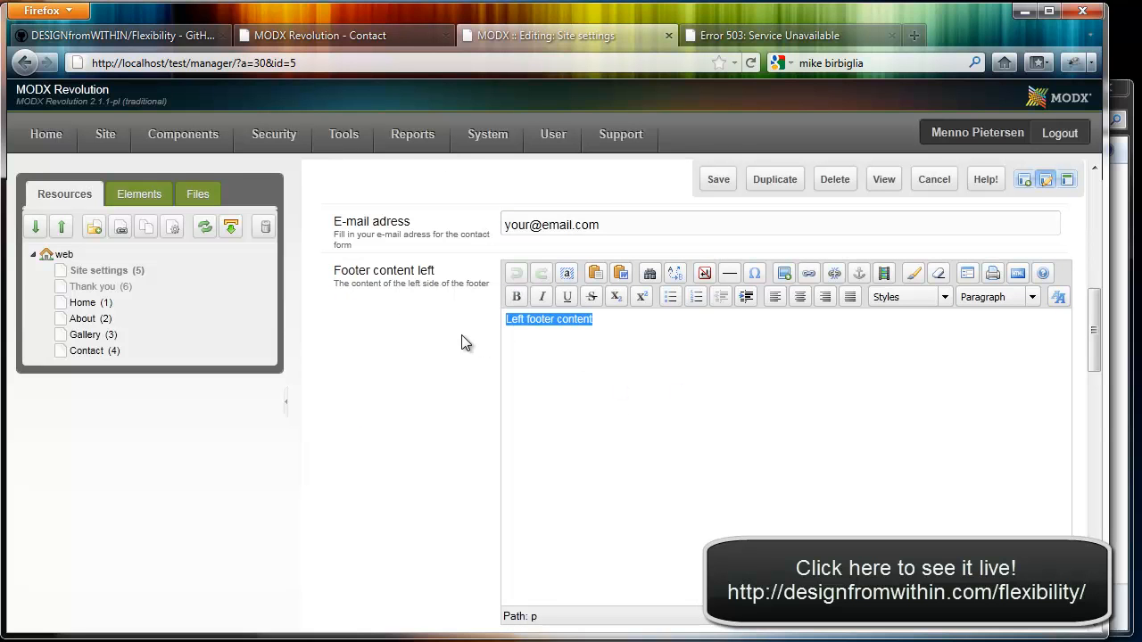
scroll("down", 3)
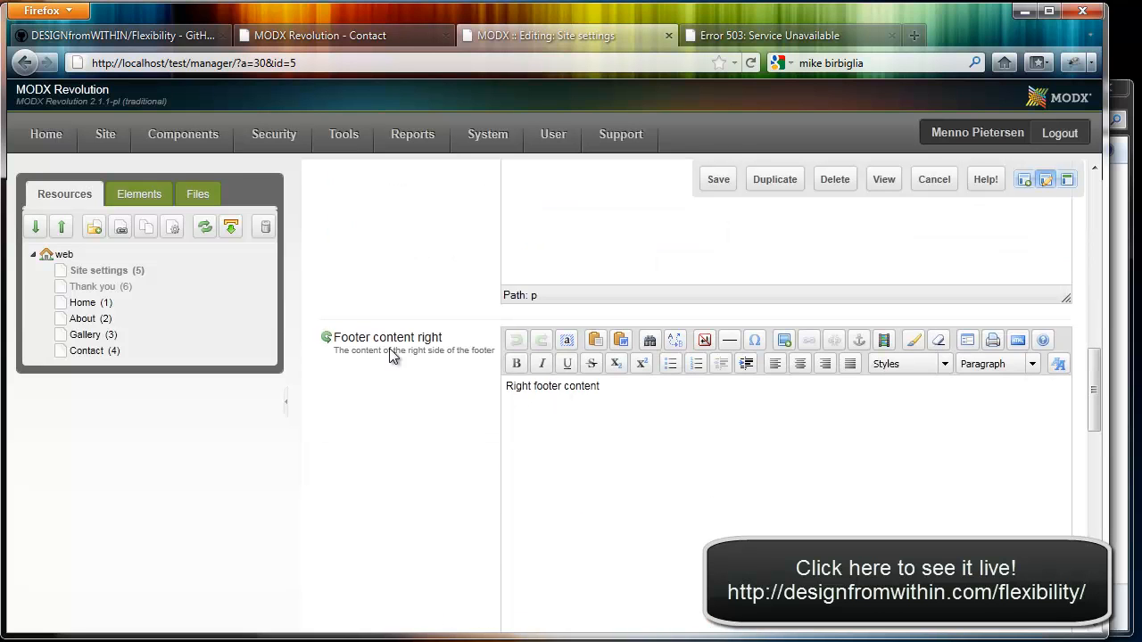
scroll("down", 3)
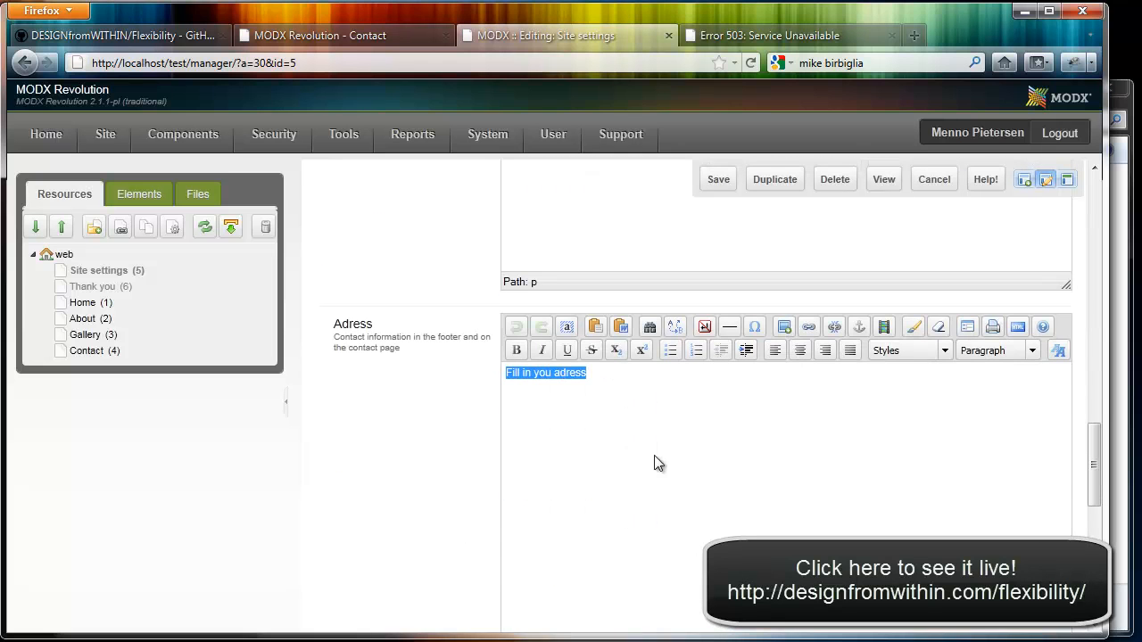
left_click(343, 35)
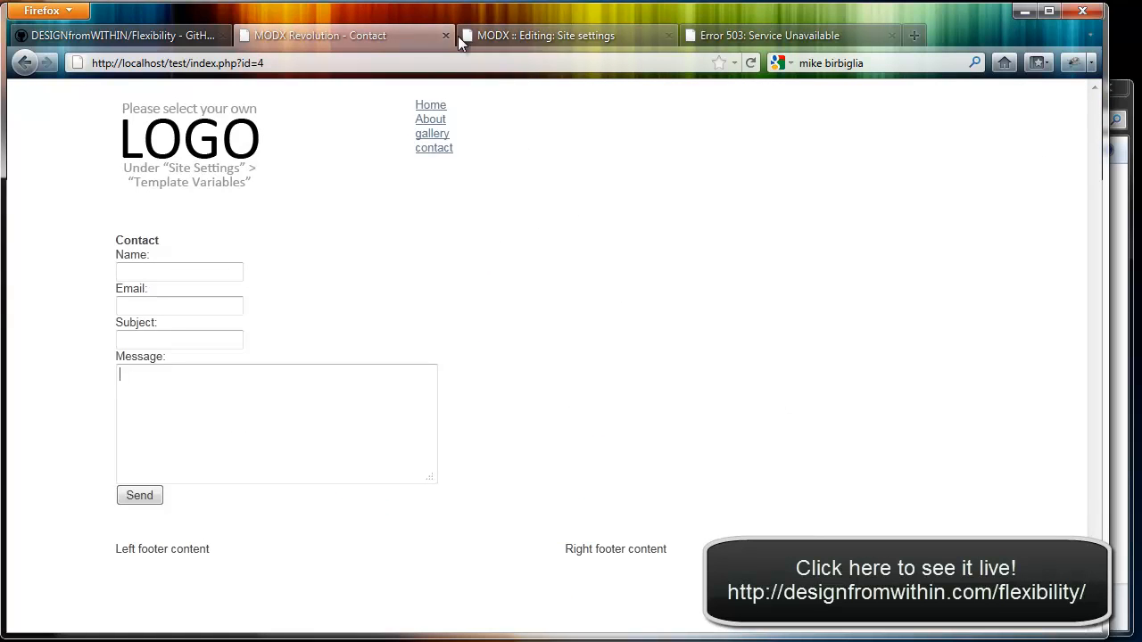
left_click(568, 35)
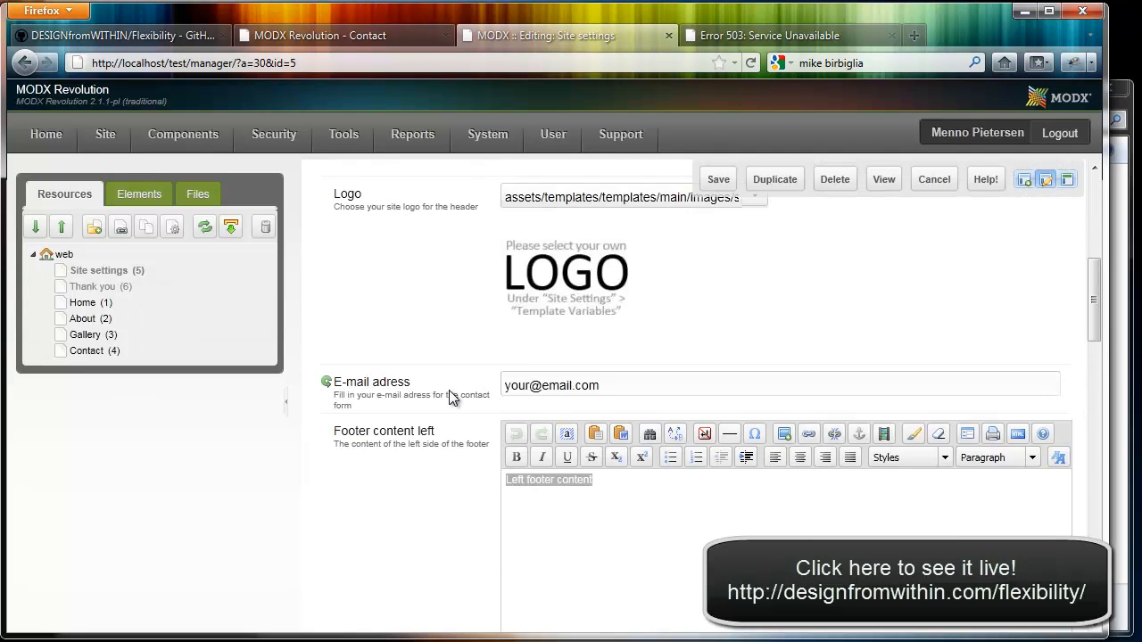
Step: Open the Our work album in the Gallery component, then switch to the live Contact page
left_click(586, 217)
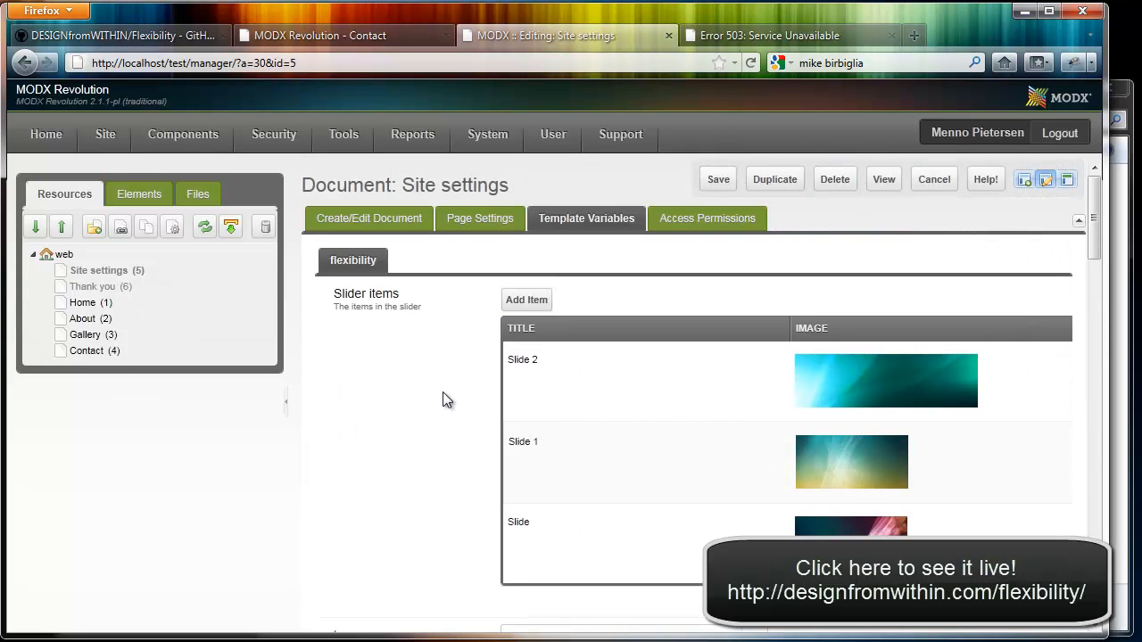
left_click(182, 133)
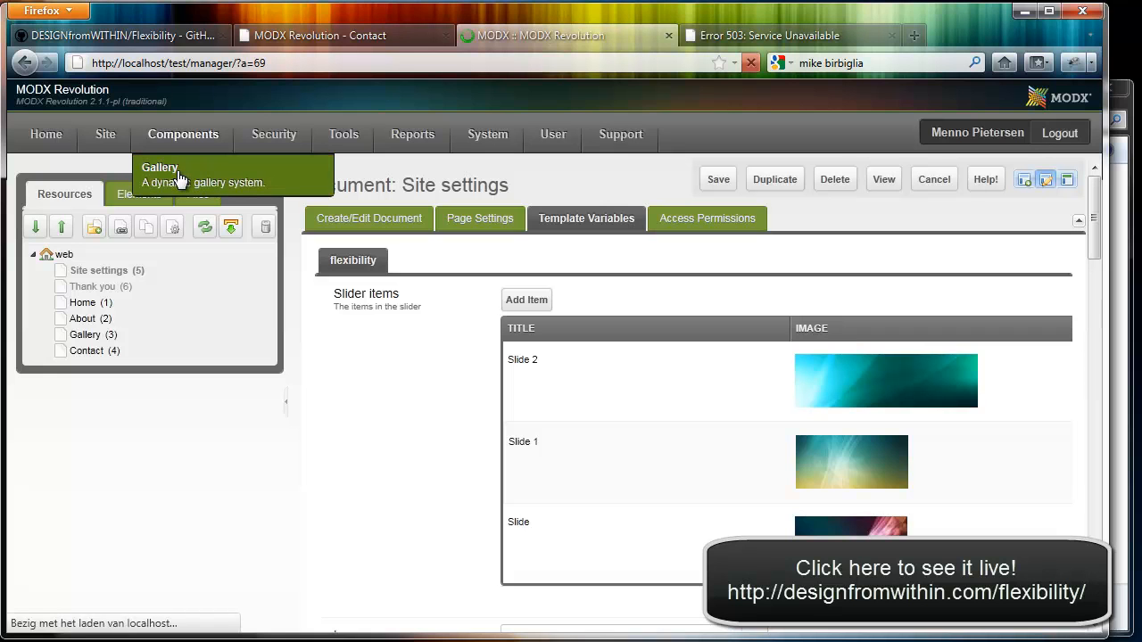
left_click(159, 168)
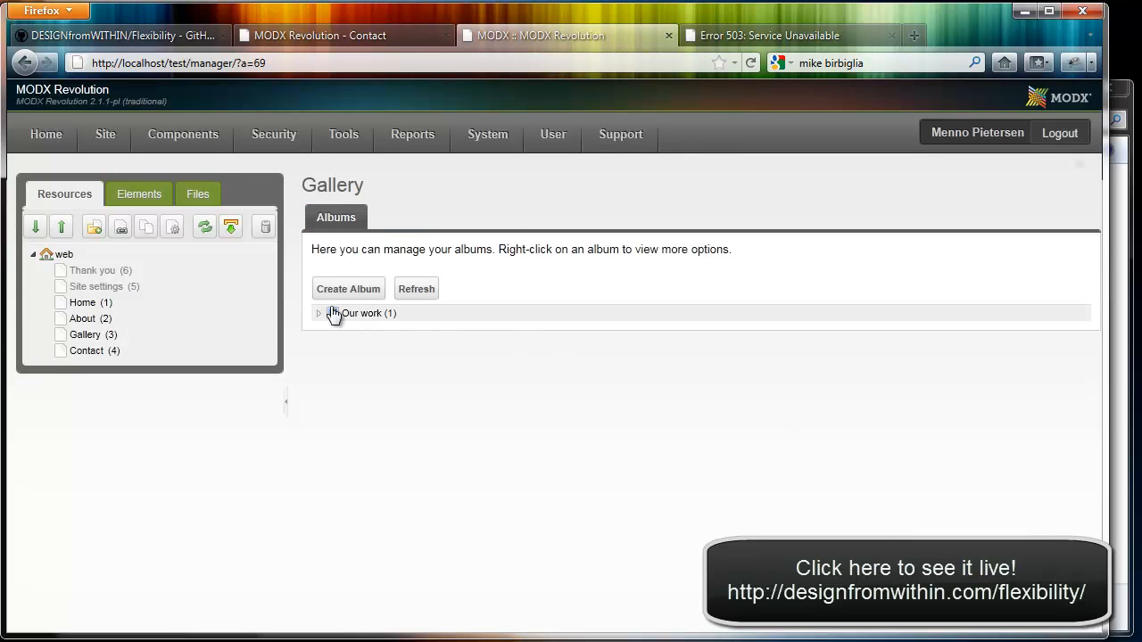
left_click(348, 289)
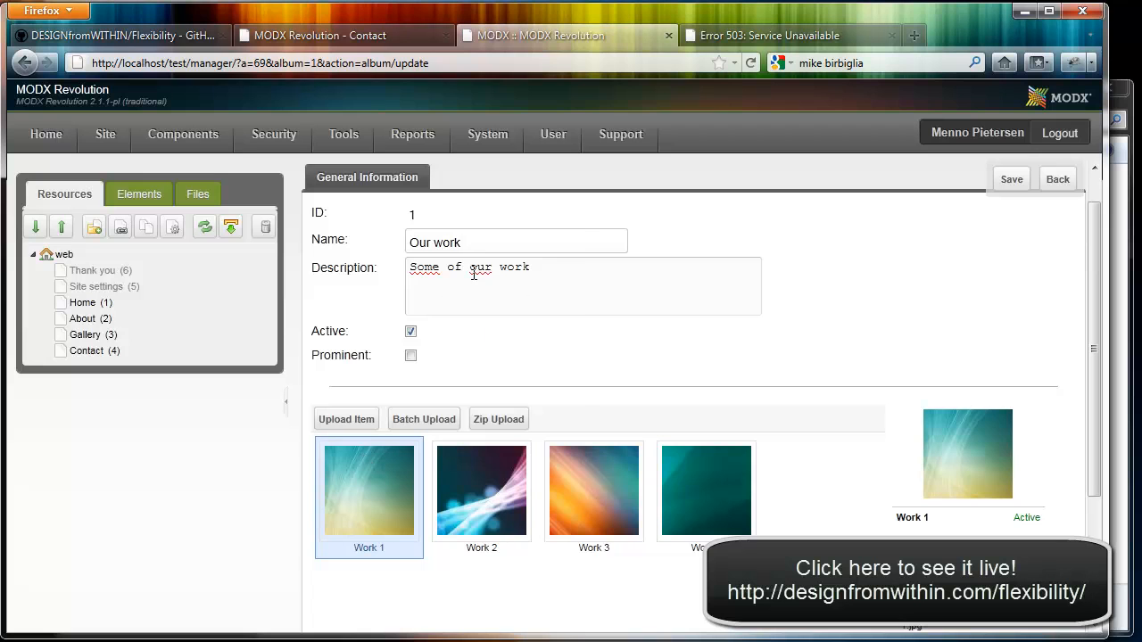
left_click(342, 35)
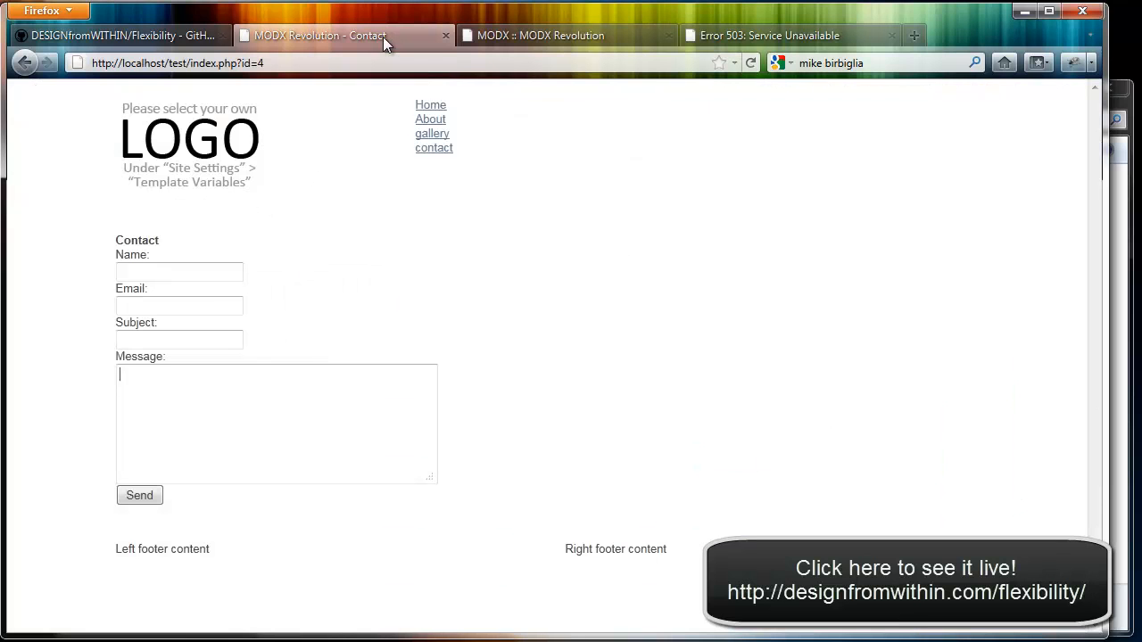
Step: View the Our work album's pictures on the live Gallery page, then return to the manager
left_click(432, 132)
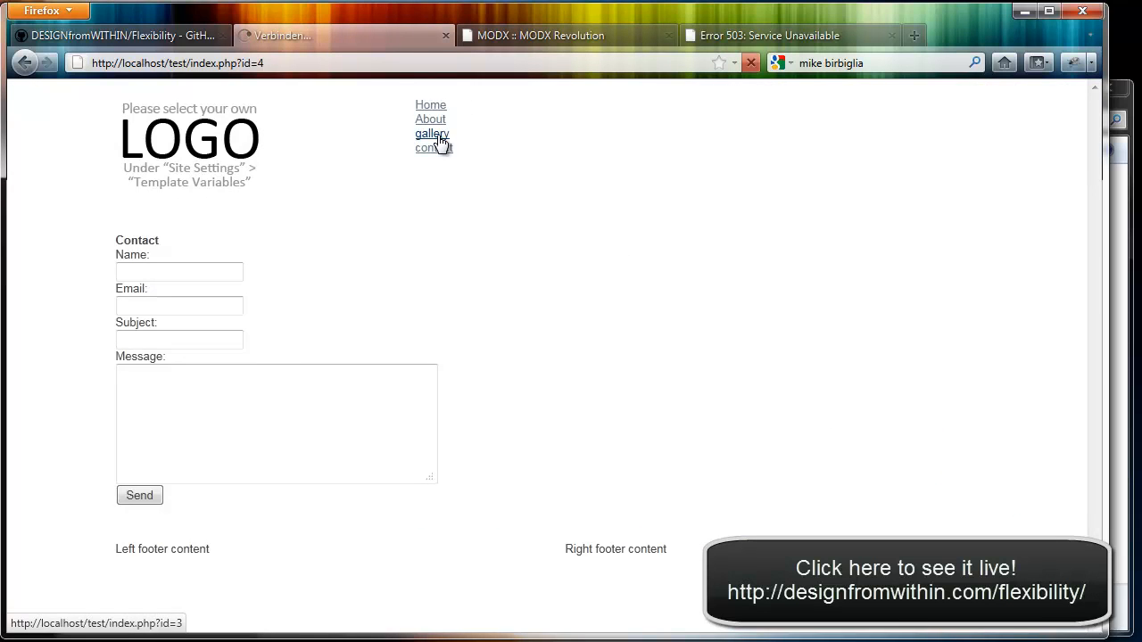
left_click(432, 132)
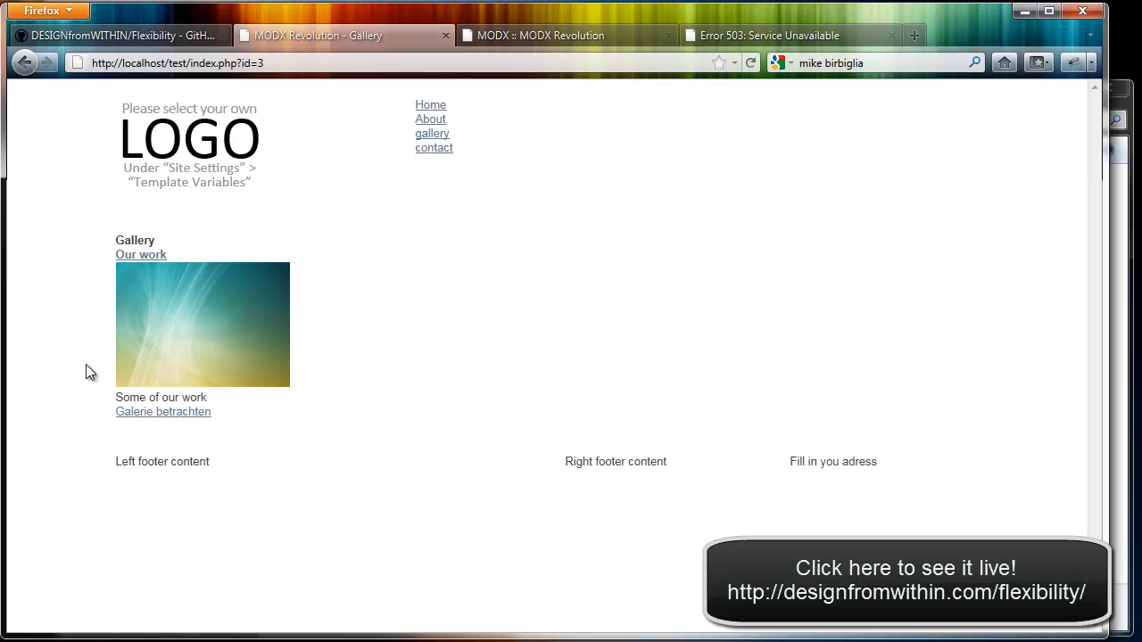
left_click(201, 325)
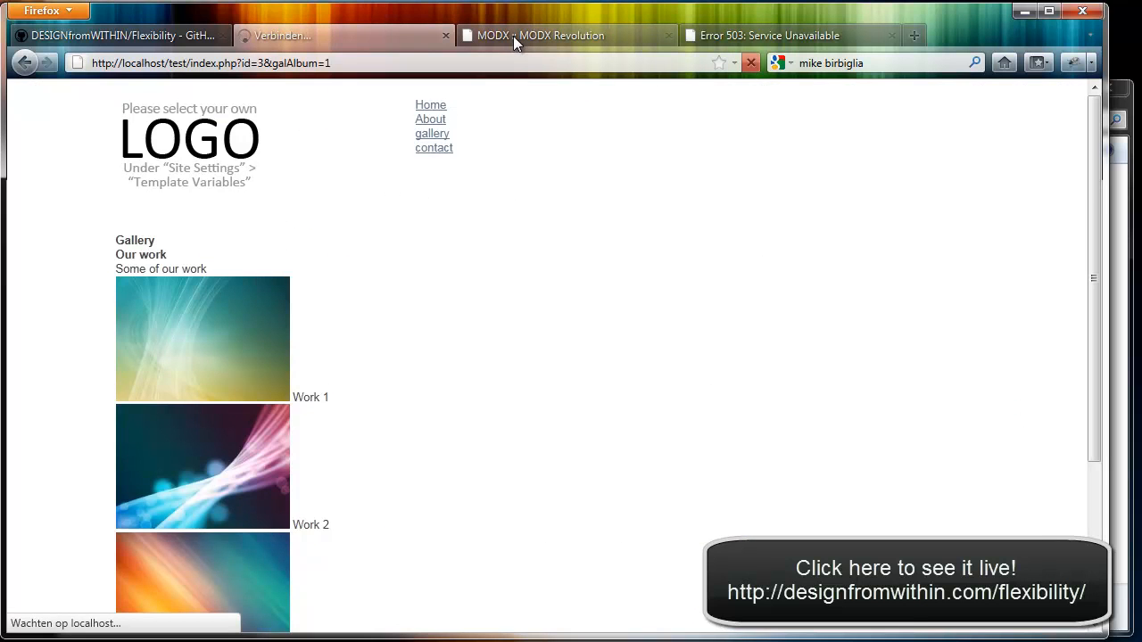
left_click(567, 36)
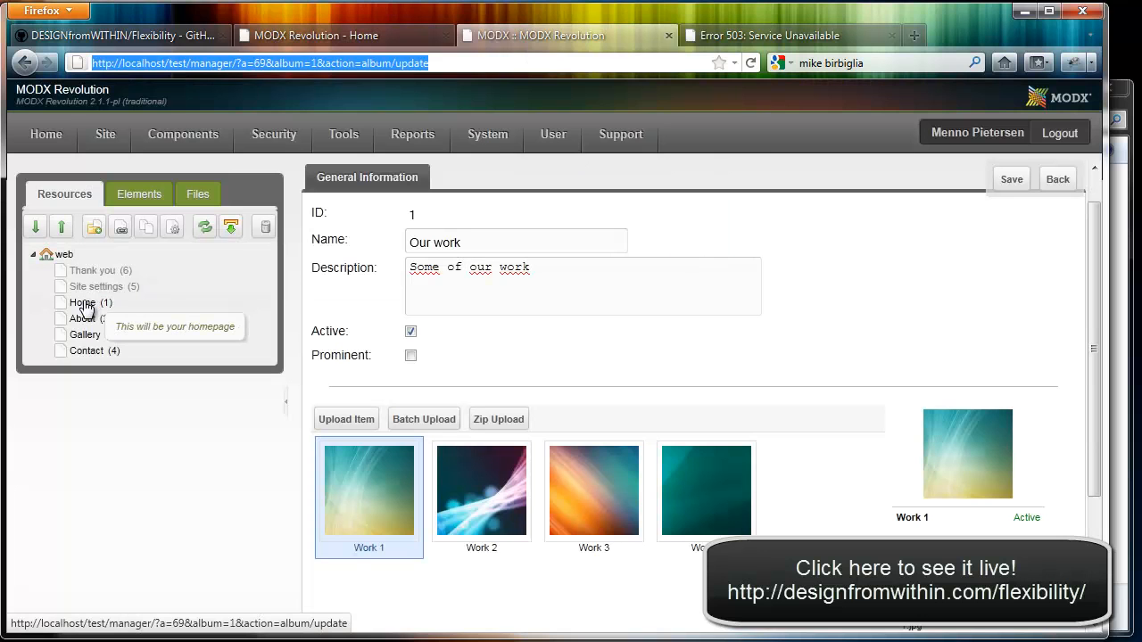
Step: Set the Home page's Page slider template variable to No
left_click(82, 303)
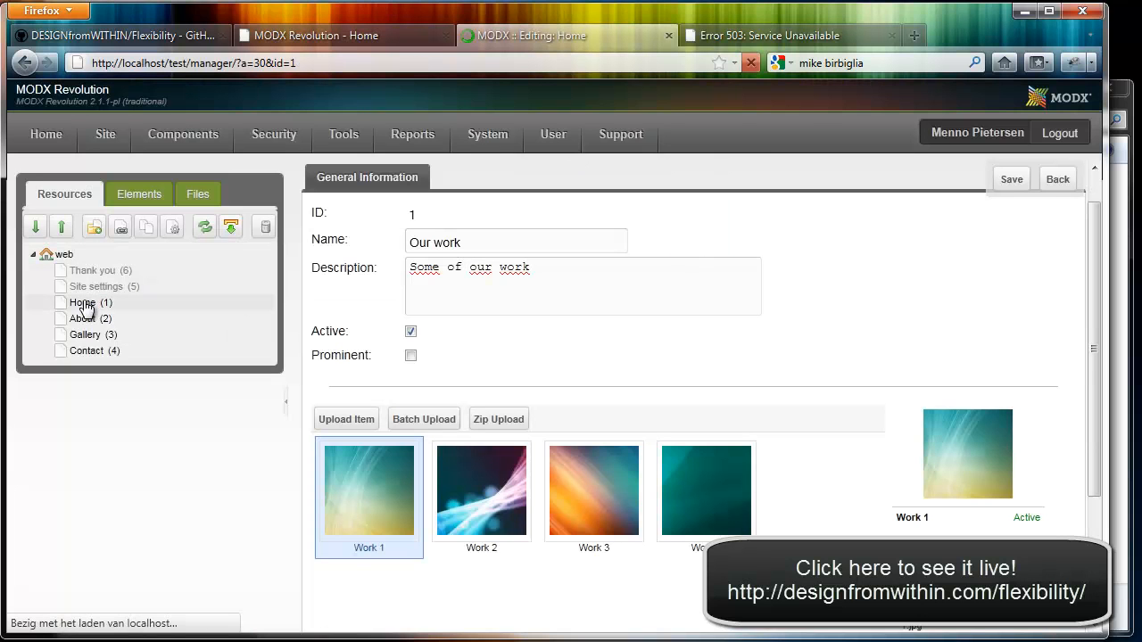
left_click(82, 304)
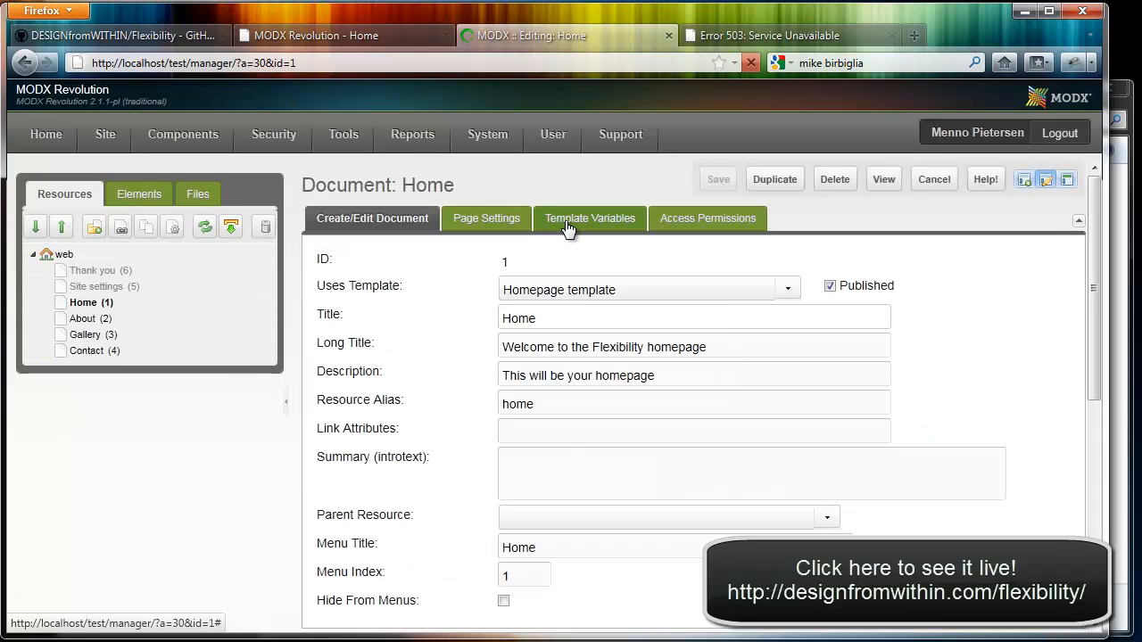
left_click(589, 218)
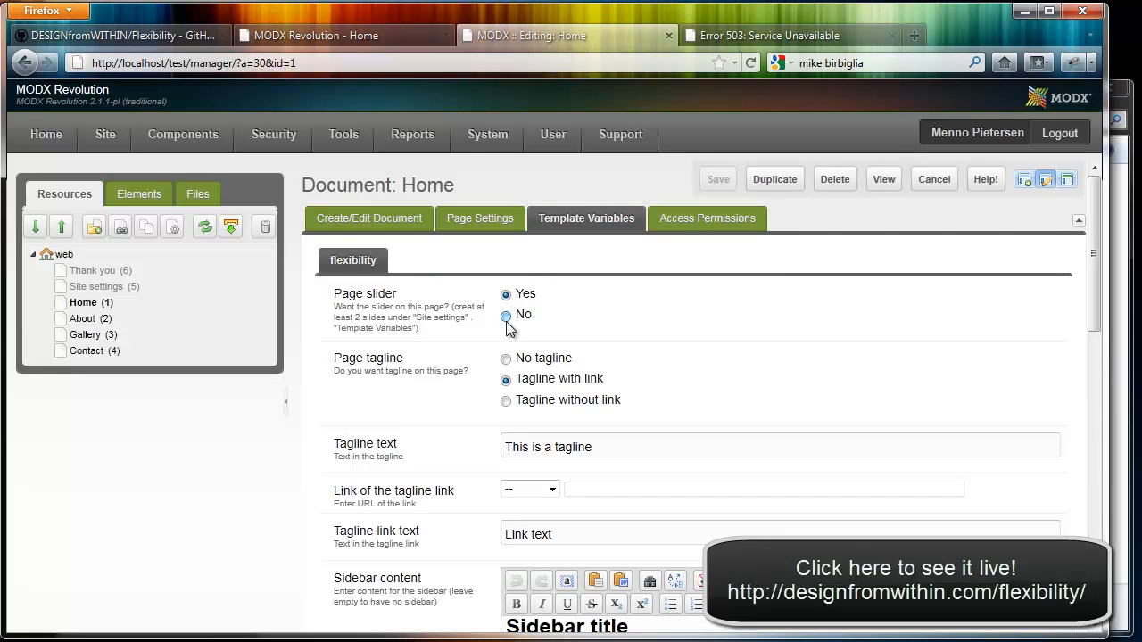
left_click(507, 314)
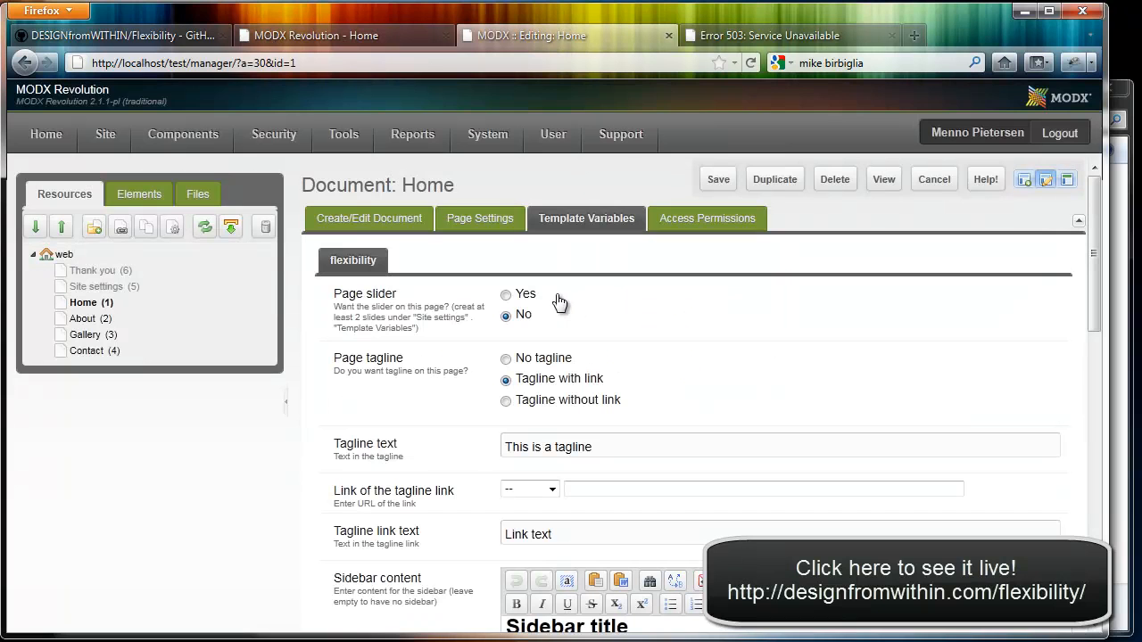
Step: Set Home's Page tagline to 'Tagline without link' and check the live homepage
scroll("down", 3)
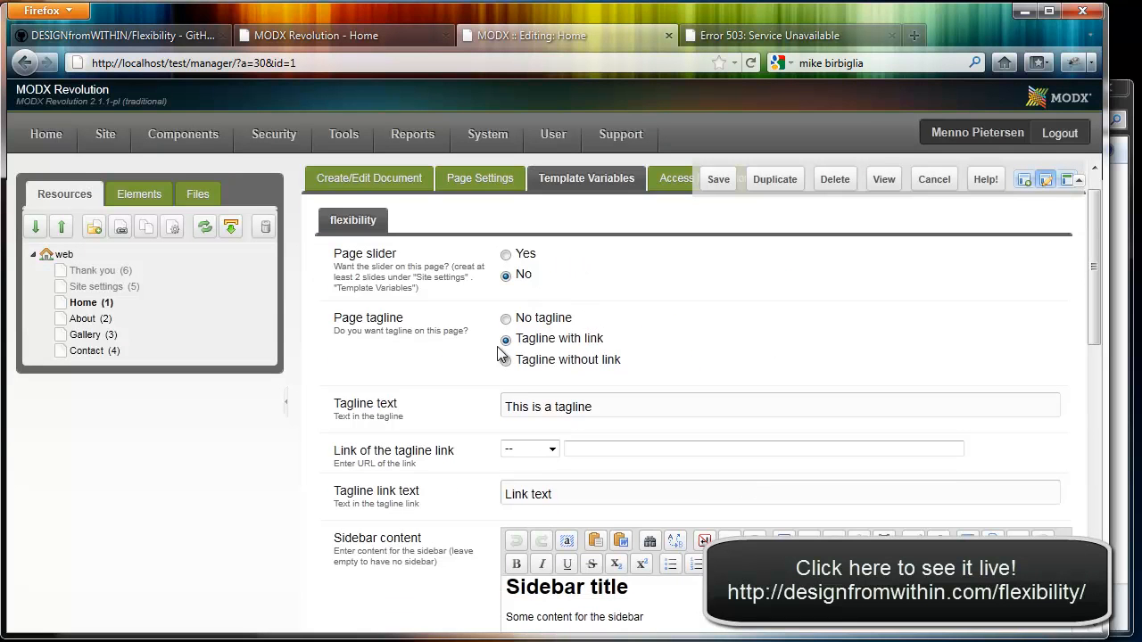
mouse_move(611, 350)
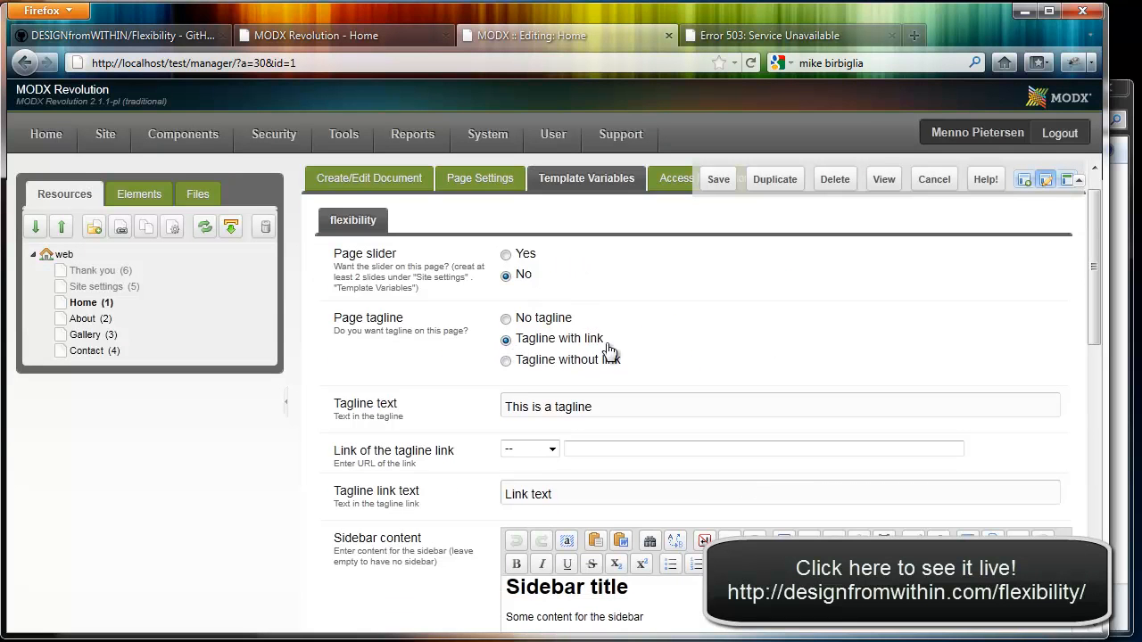
left_click(507, 360)
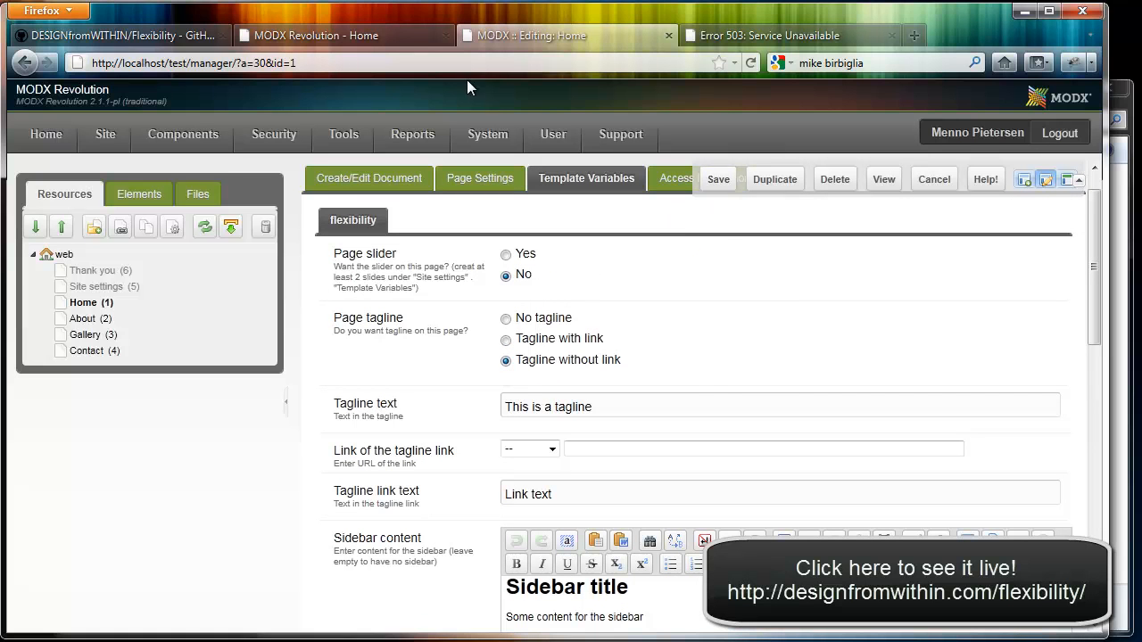
left_click(718, 178)
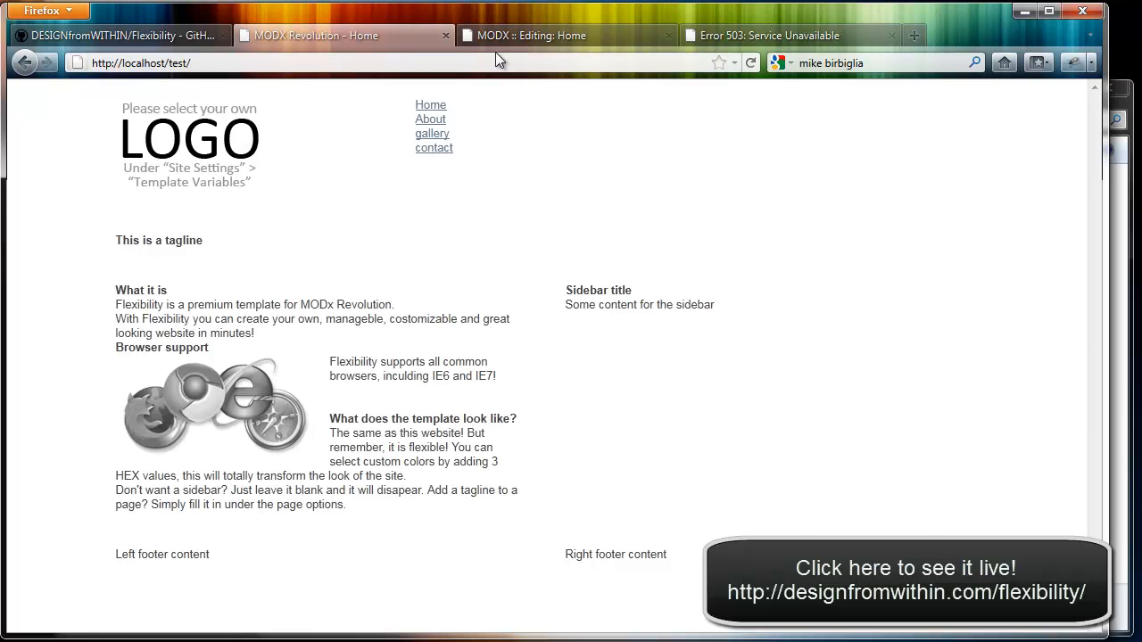
Step: Empty Home's Sidebar content template variable and view the live homepage without a sidebar
left_click(568, 36)
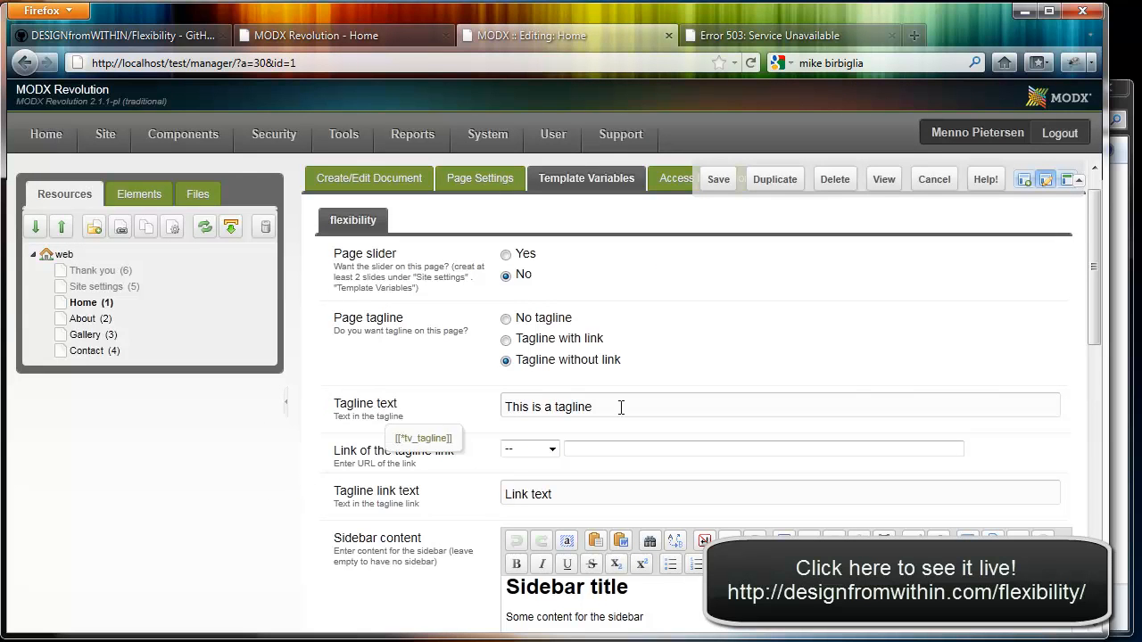
scroll("down", 3)
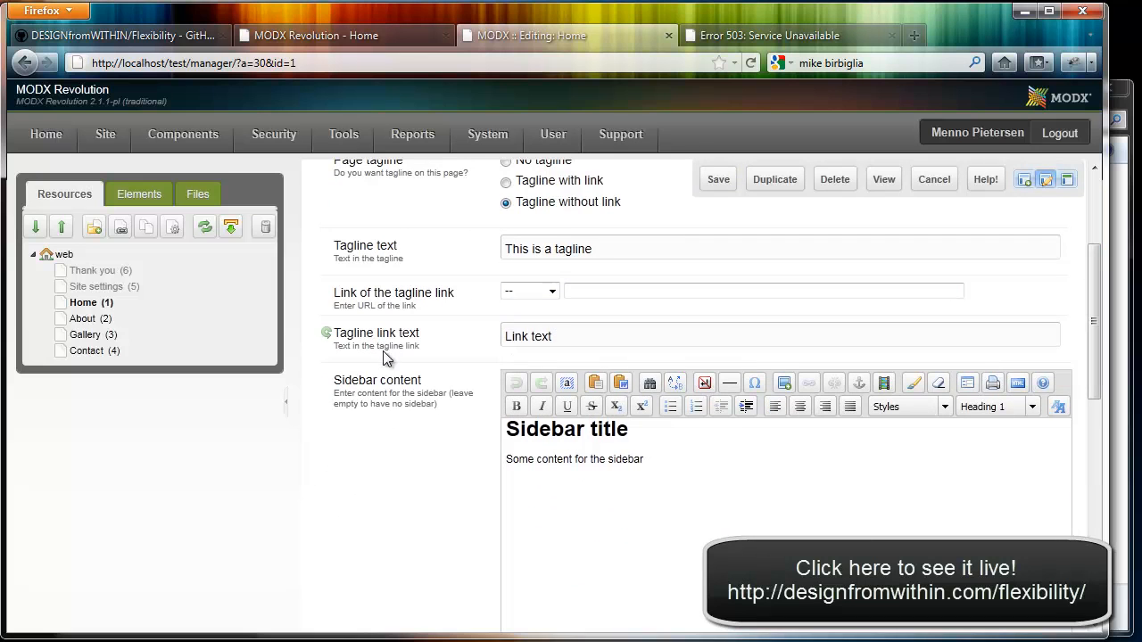
scroll("down", 3)
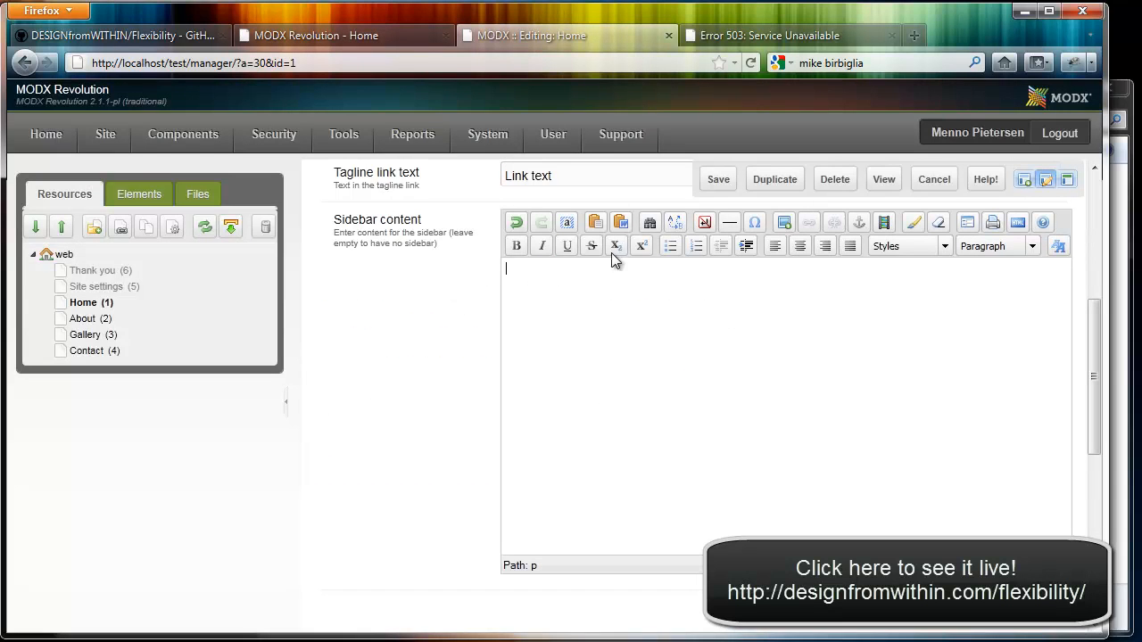
left_click(718, 179)
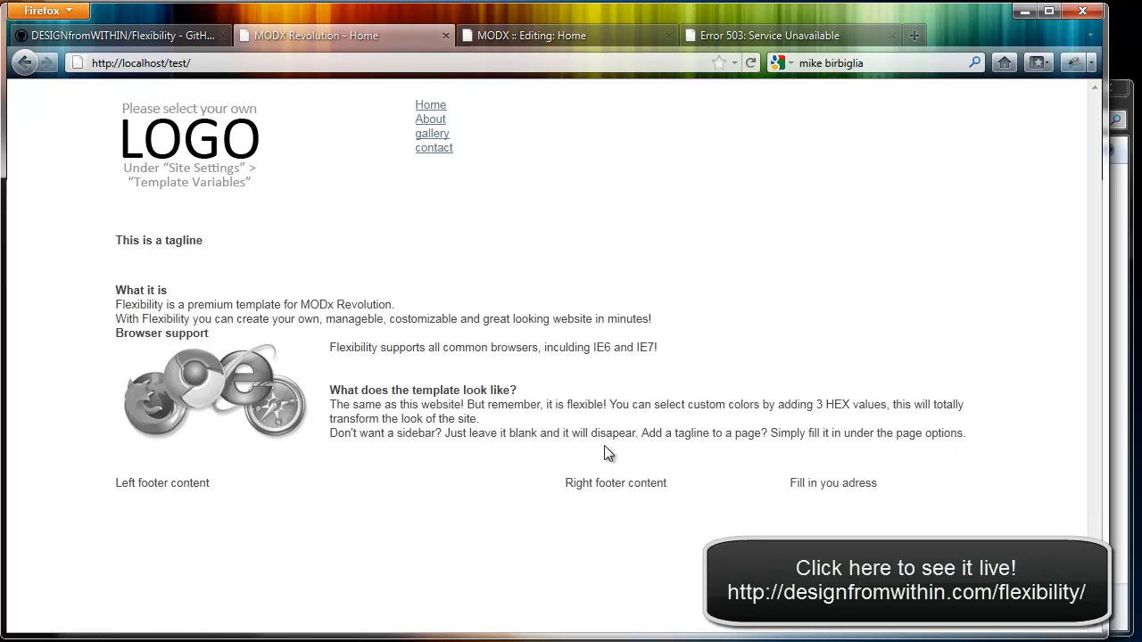
Step: View the live About page with its unlinked tagline and sidebar
left_click(430, 120)
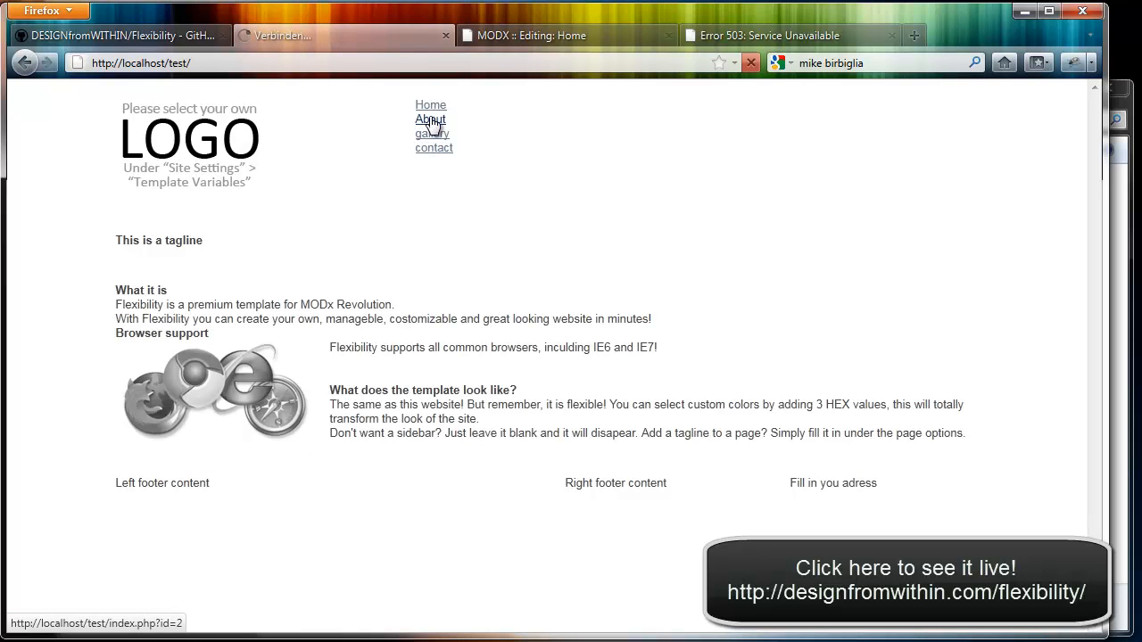
left_click(430, 118)
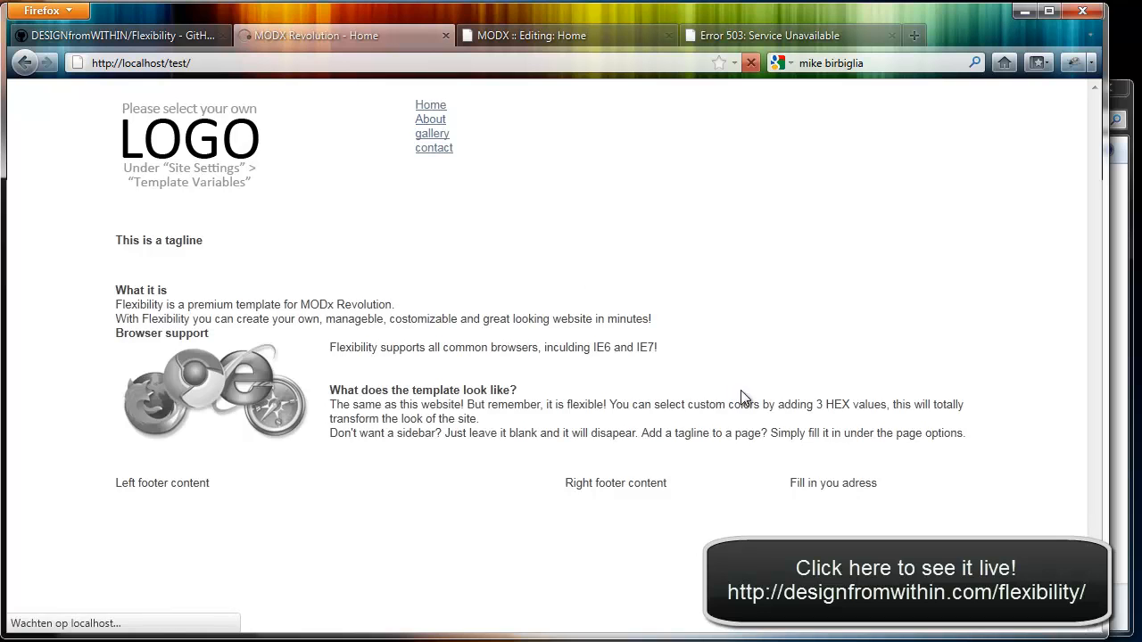
left_click(430, 118)
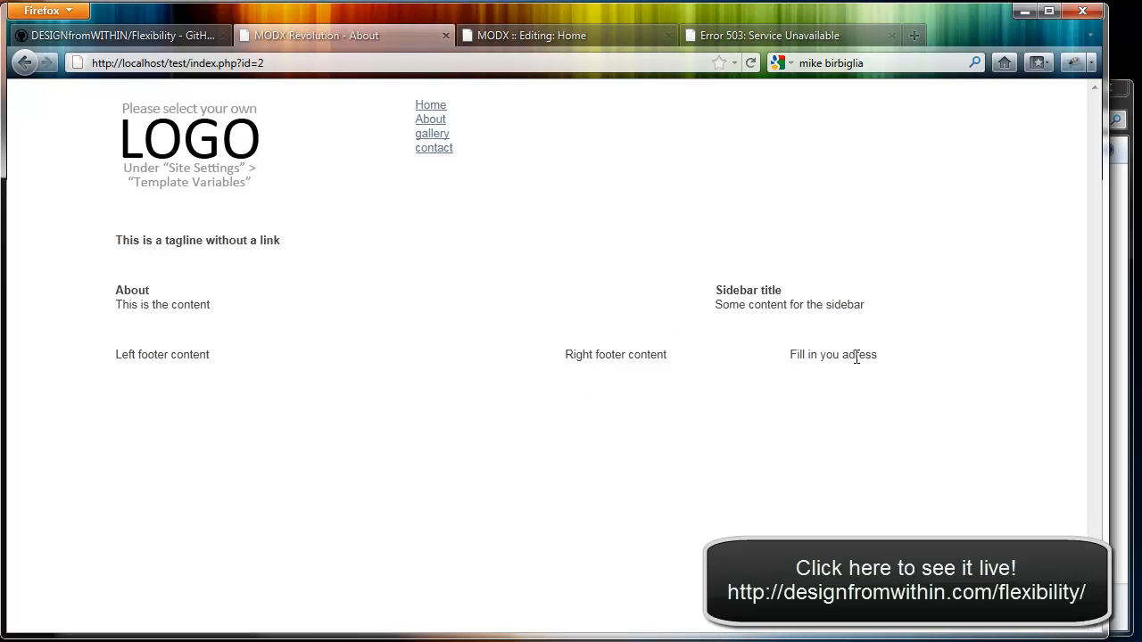
mouse_move(570, 58)
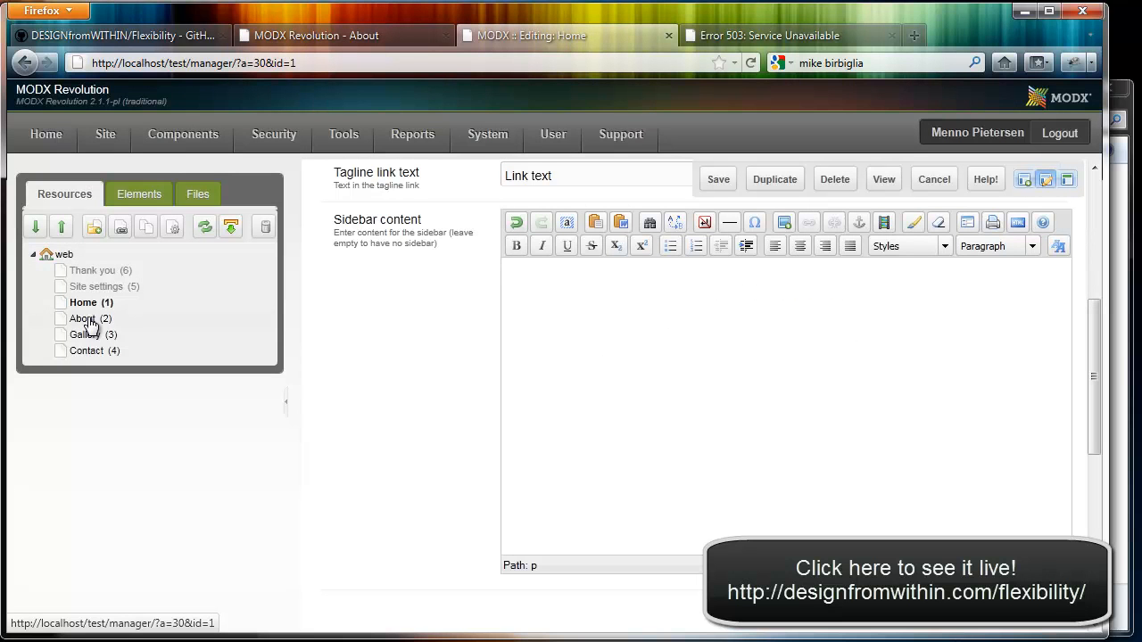
Step: Clear the About page's Sidebar content and save it
left_click(82, 318)
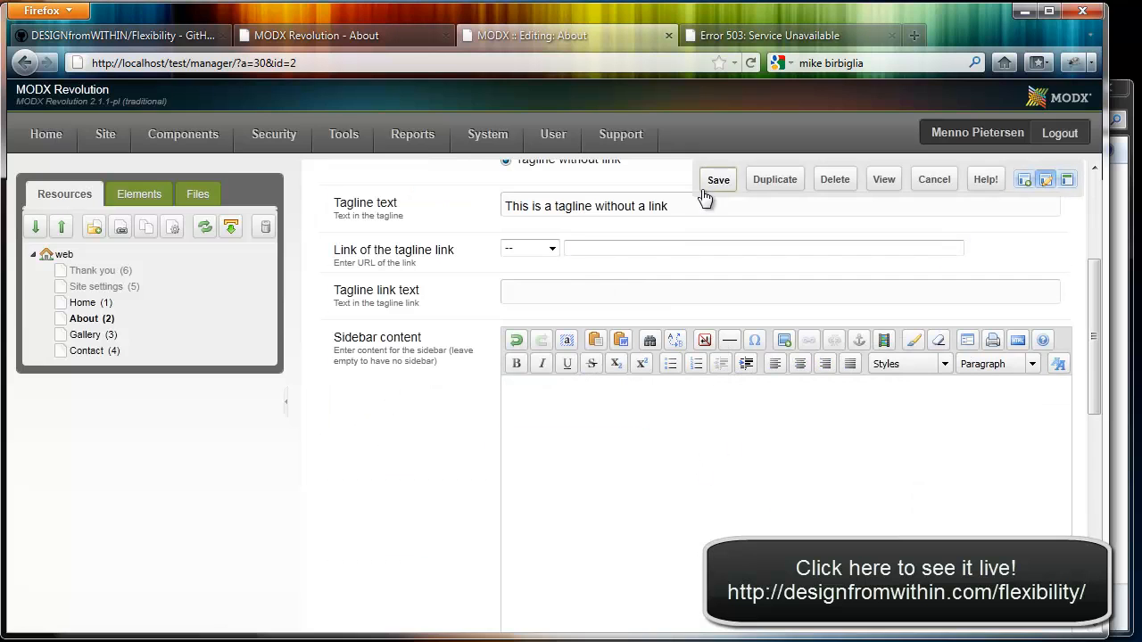
left_click(343, 36)
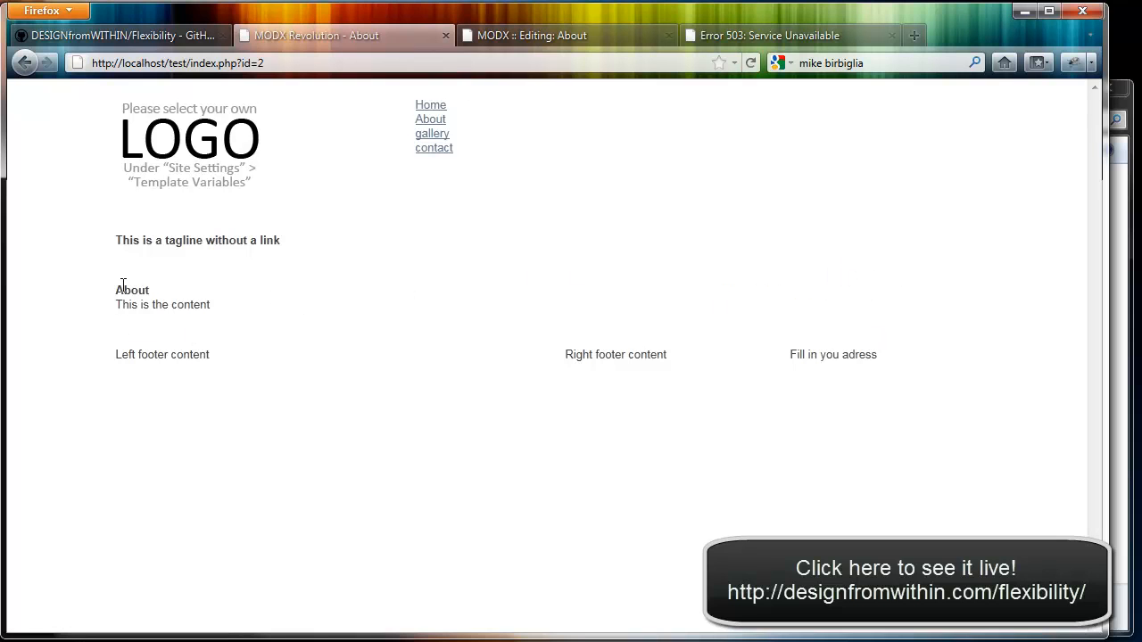
mouse_move(431, 300)
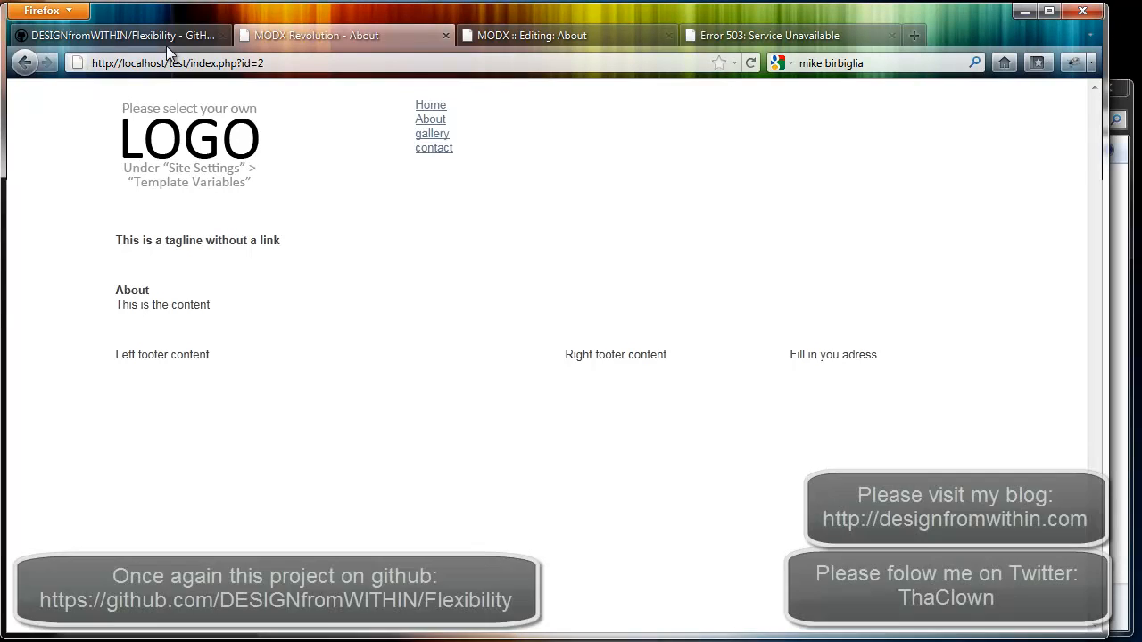
Step: Switch to the Flexibility repository page on GitHub
left_click(121, 36)
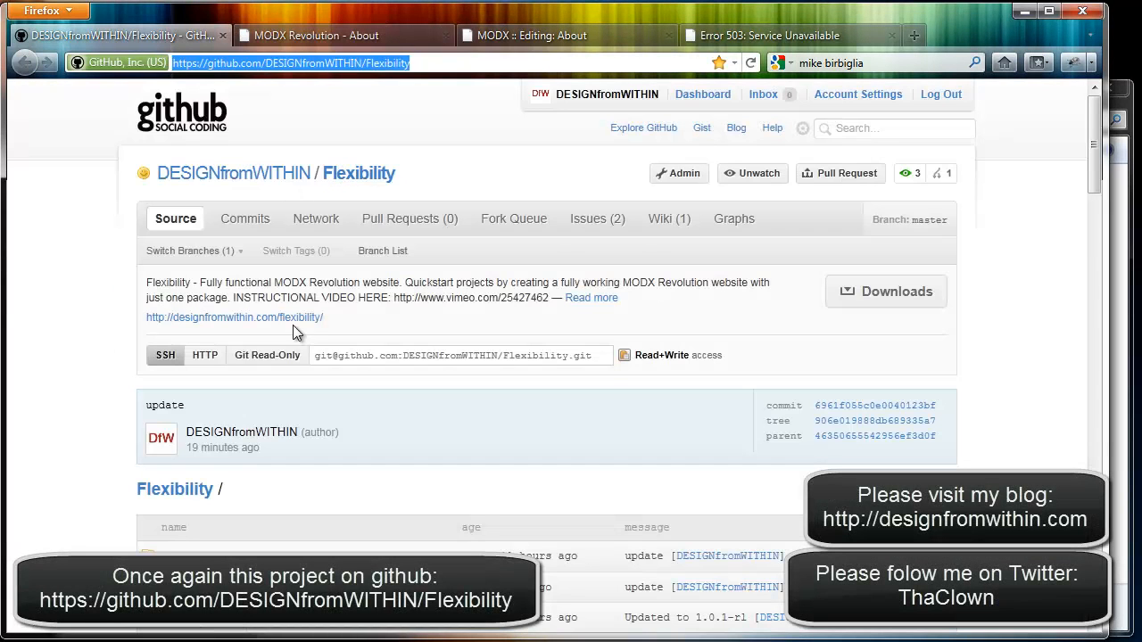
mouse_move(300, 321)
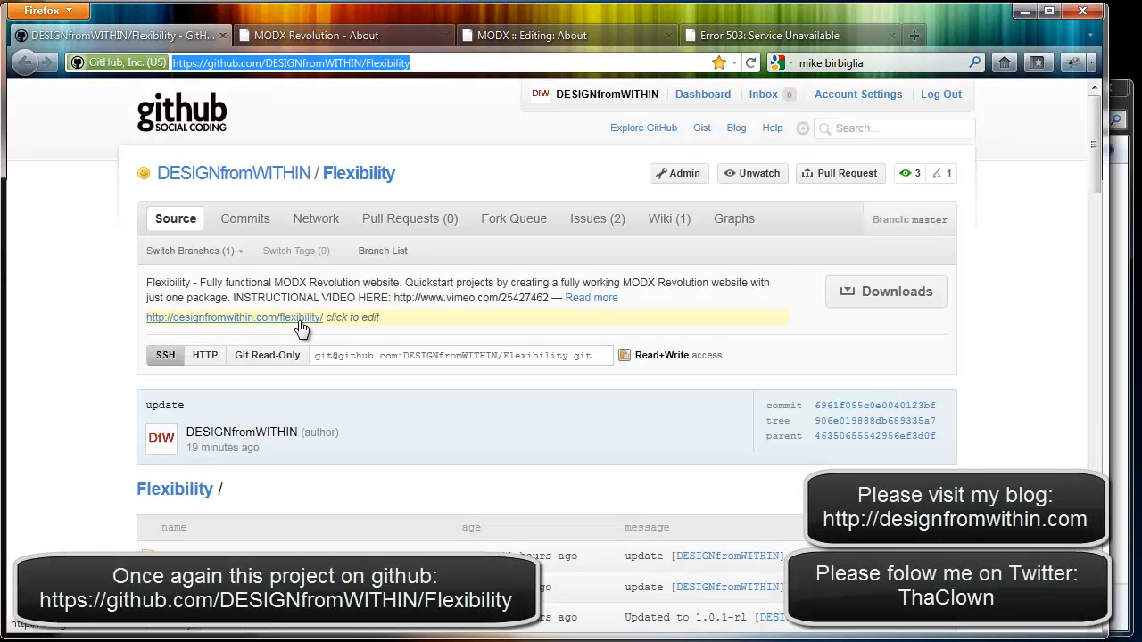